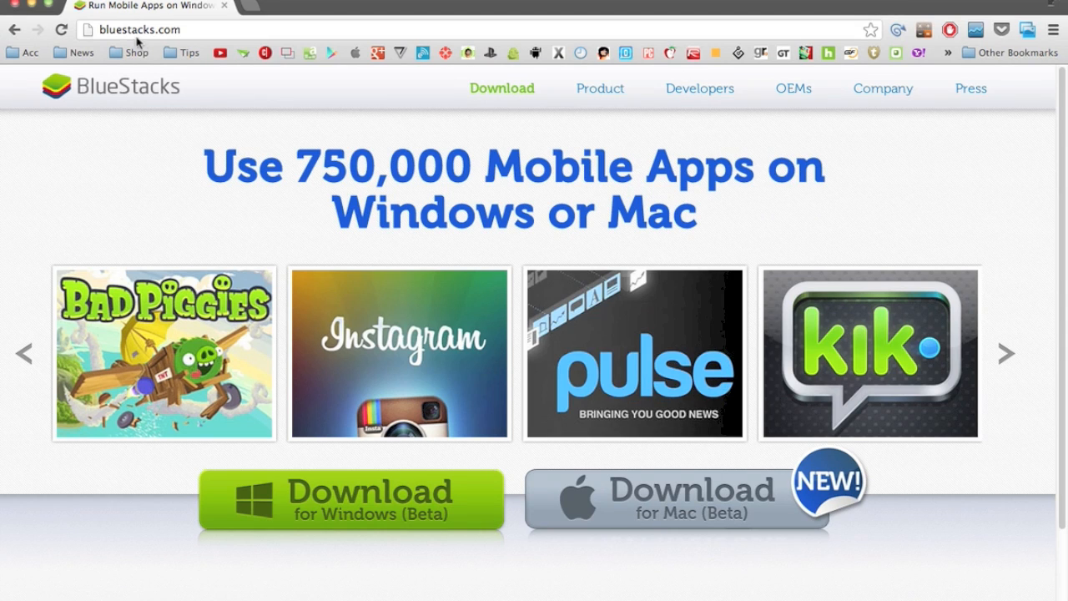
- Show the apps already installed under My Apps
{"action": "left_click", "coordinate": [134, 29]}
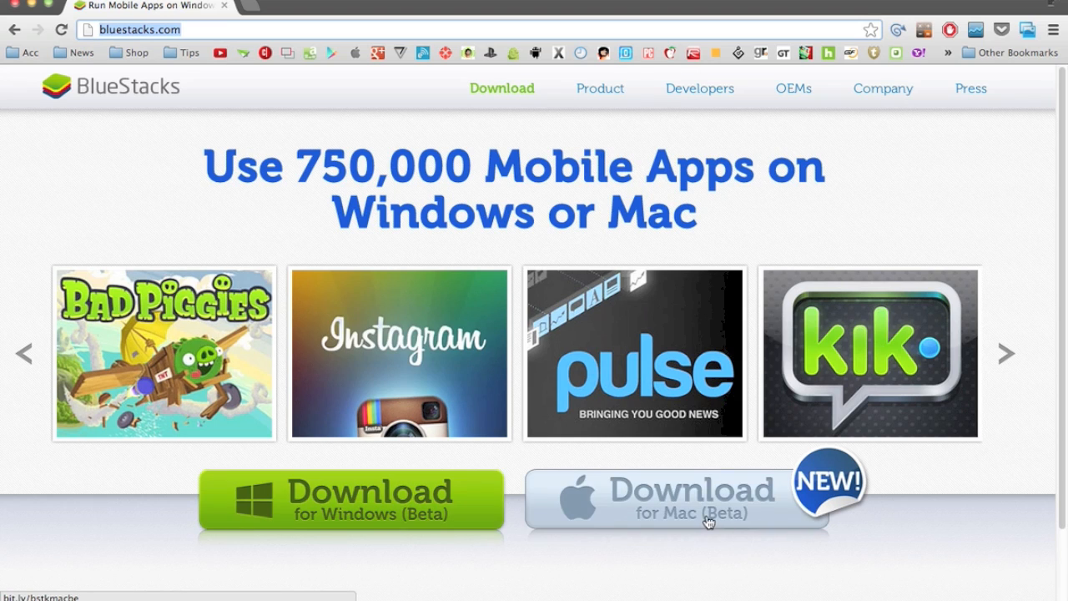
{"action": "mouse_move", "coordinate": [826, 517]}
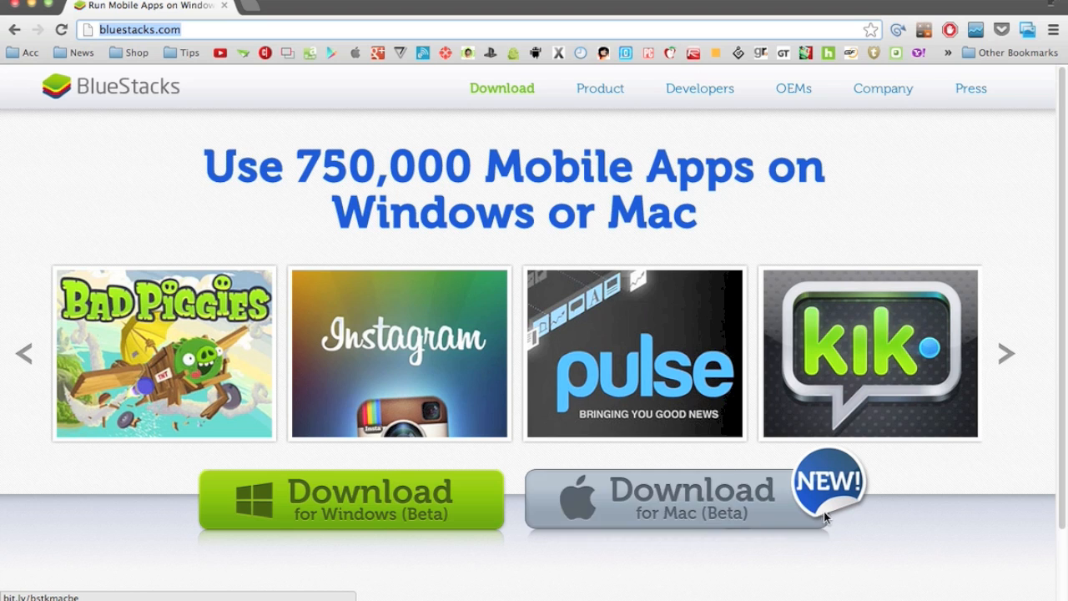
{"action": "mouse_move", "coordinate": [741, 561]}
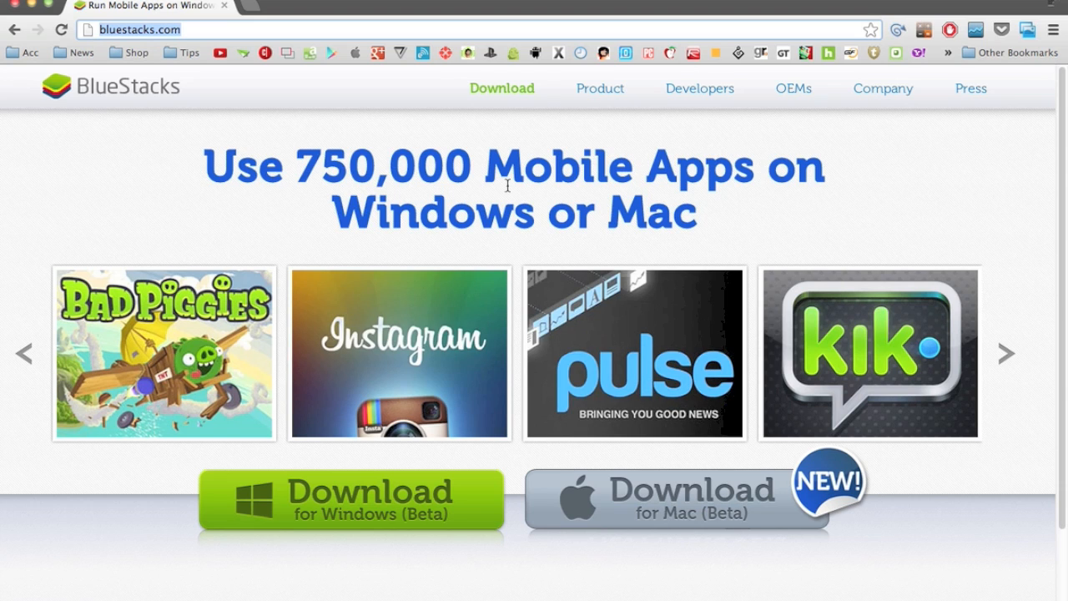
{"action": "mouse_move", "coordinate": [527, 266]}
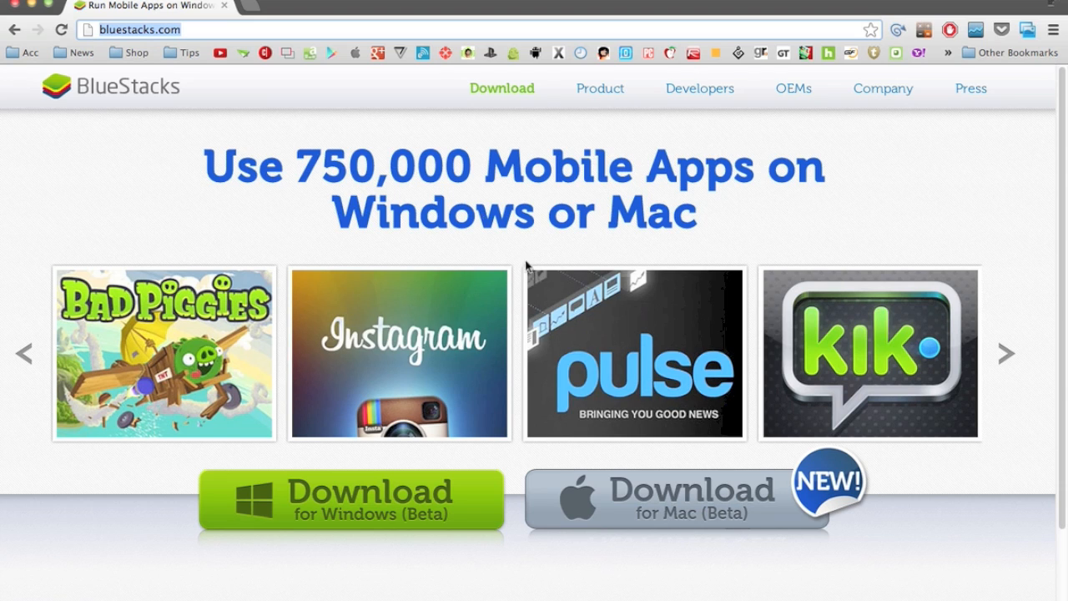
{"action": "left_click", "coordinate": [600, 89]}
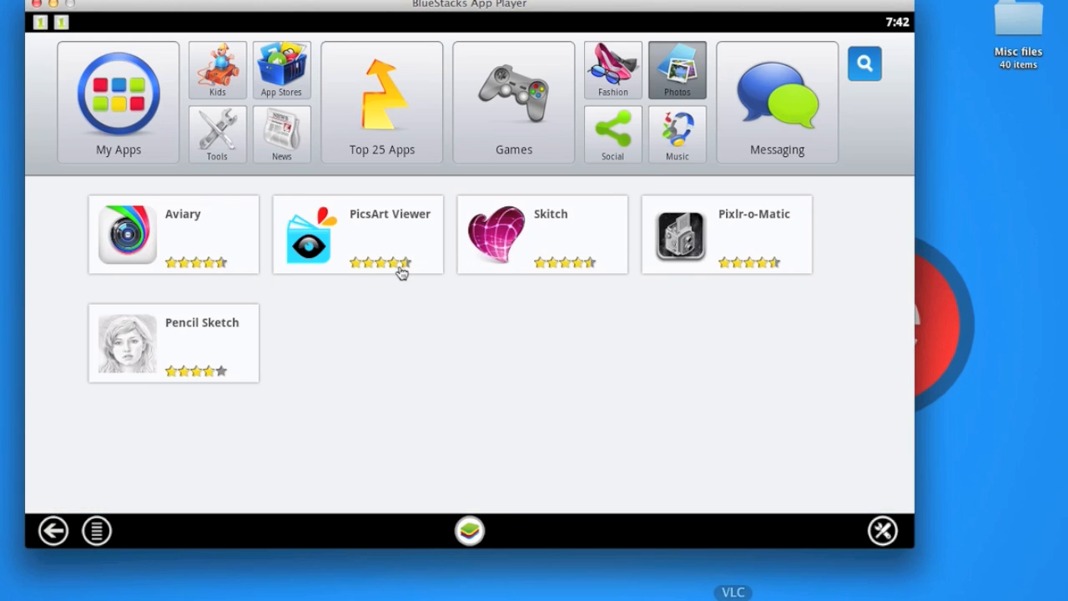
{"action": "mouse_move", "coordinate": [264, 148]}
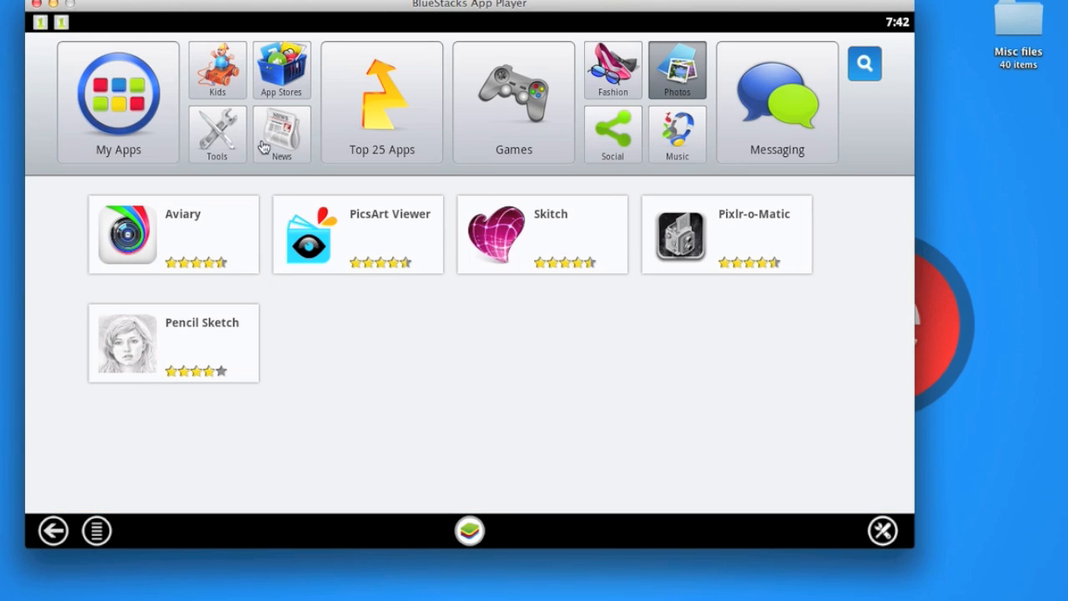
{"action": "left_click", "coordinate": [118, 101]}
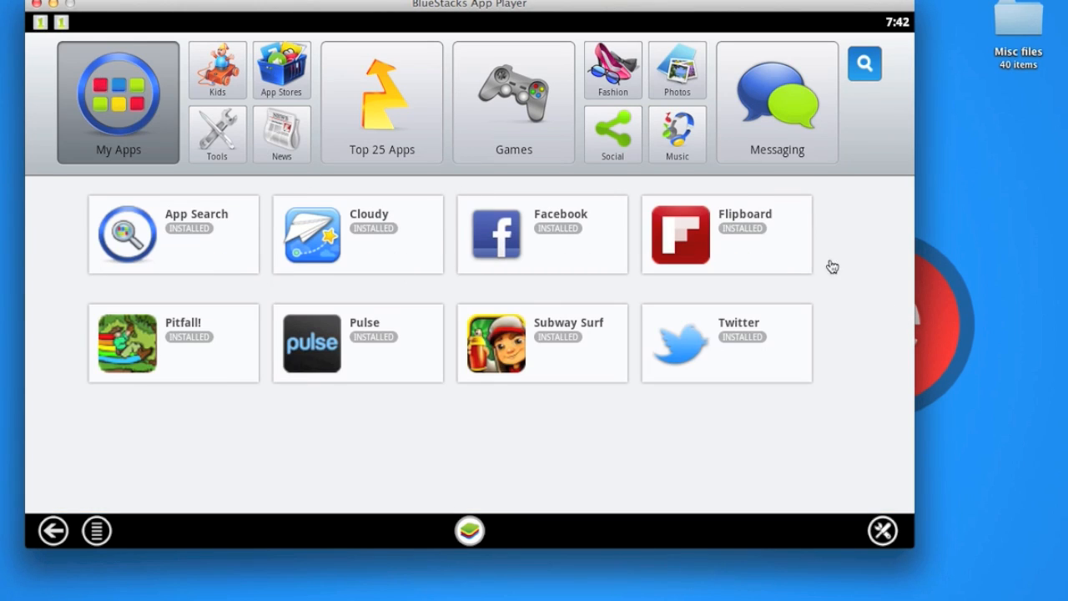
{"action": "mouse_move", "coordinate": [171, 123]}
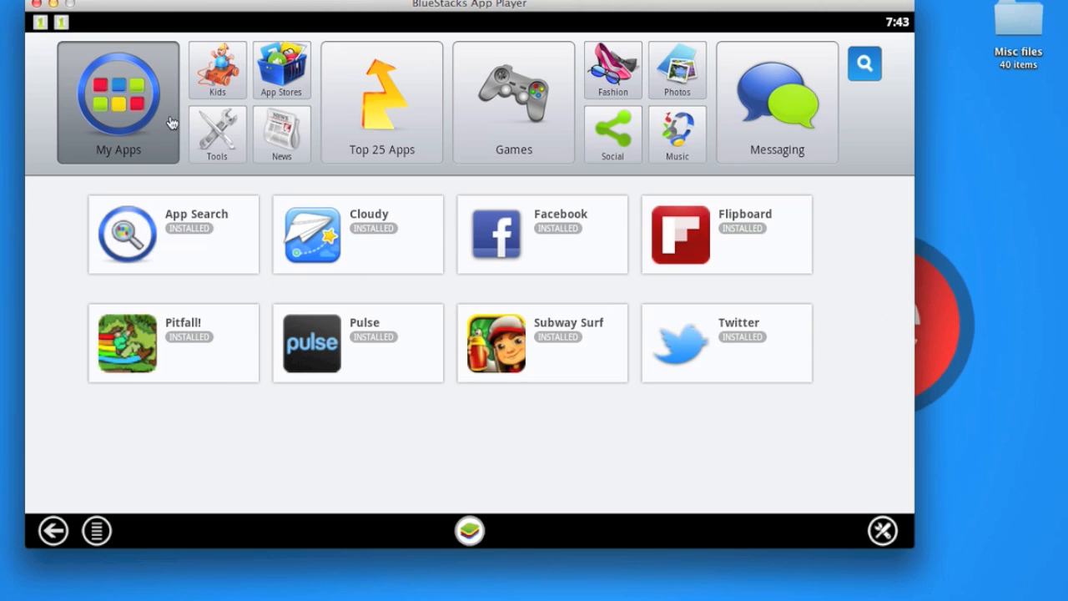
{"action": "mouse_move", "coordinate": [282, 92]}
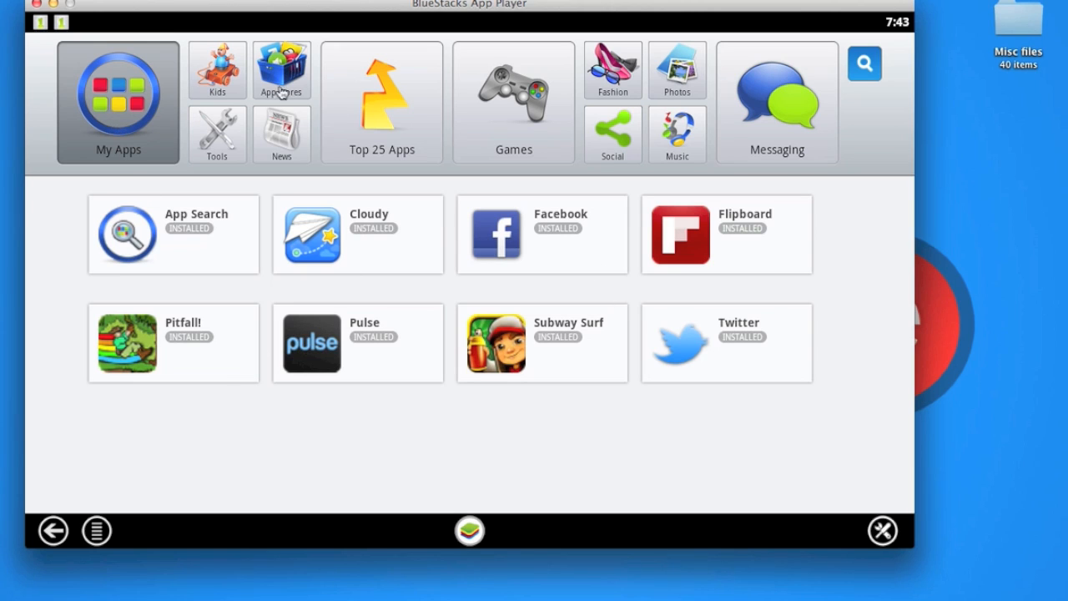
- Browse the Kids, Tools, Top 25 Apps, Games and Social categories, ending on Music
{"action": "left_click", "coordinate": [217, 70]}
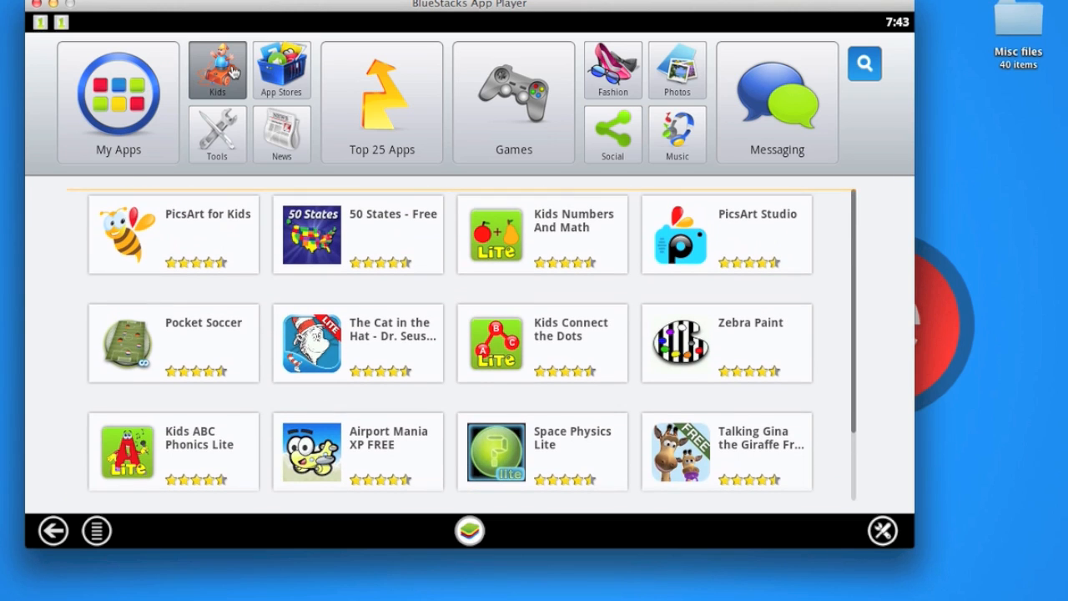
{"action": "left_click", "coordinate": [216, 134]}
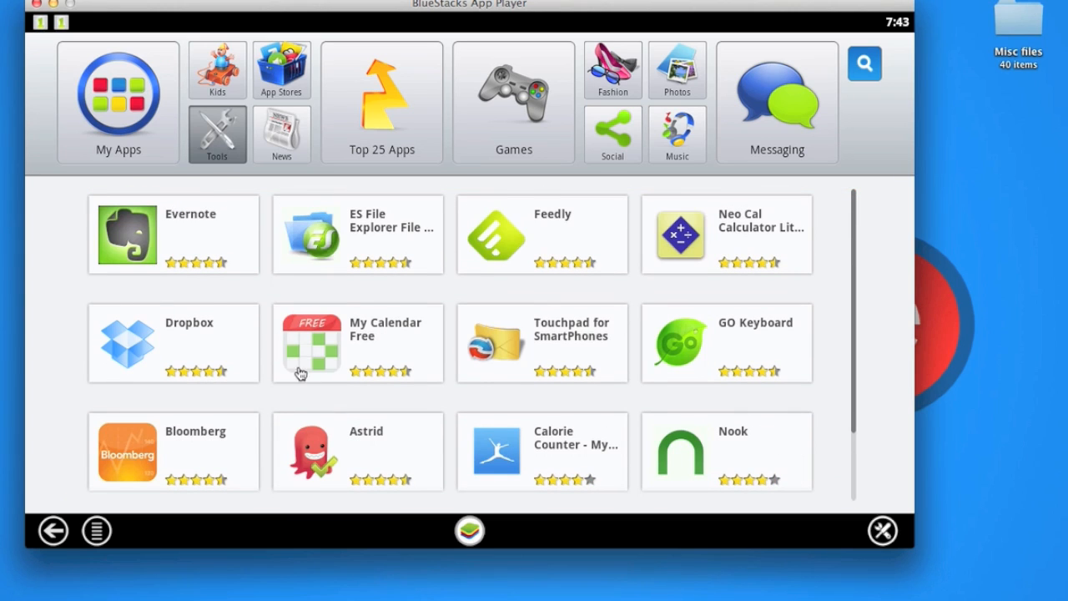
{"action": "scroll", "scroll_direction": "down", "scroll_amount": 3}
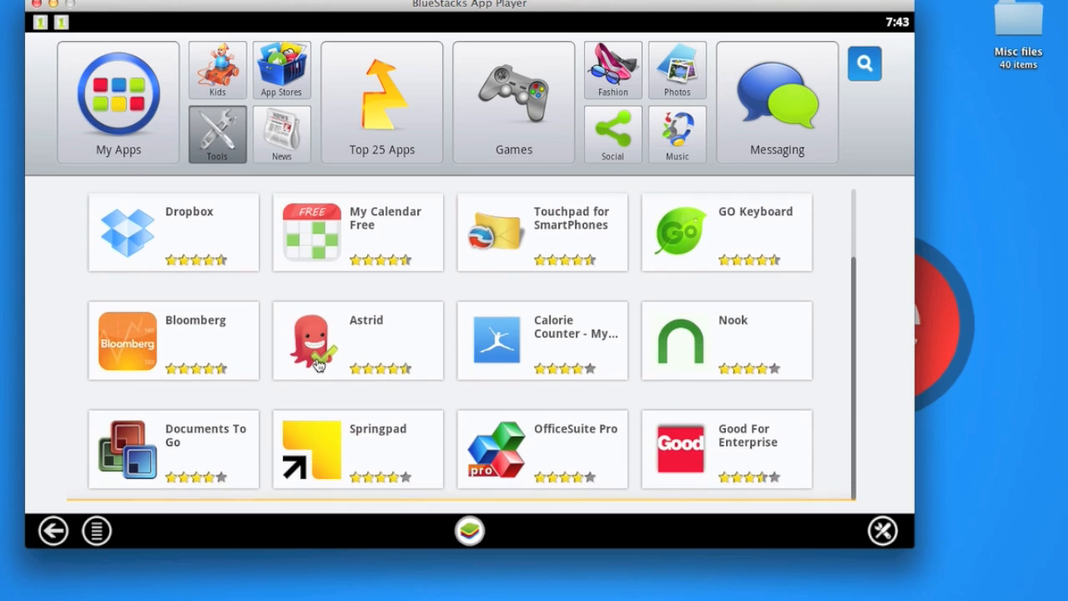
{"action": "left_click", "coordinate": [382, 101]}
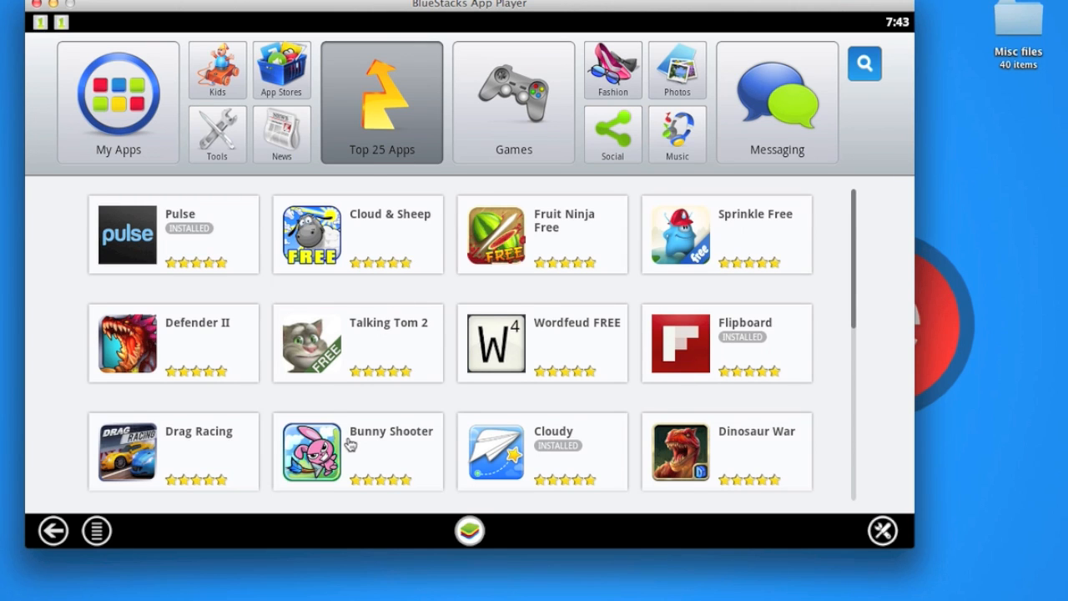
{"action": "scroll", "scroll_direction": "down", "scroll_amount": 3}
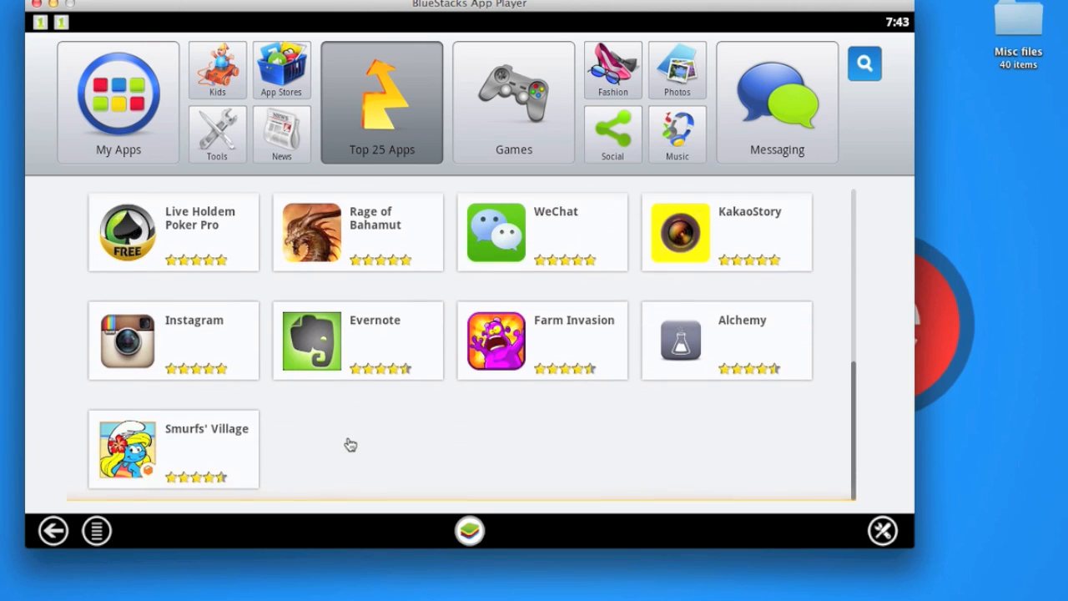
{"action": "left_click", "coordinate": [514, 102]}
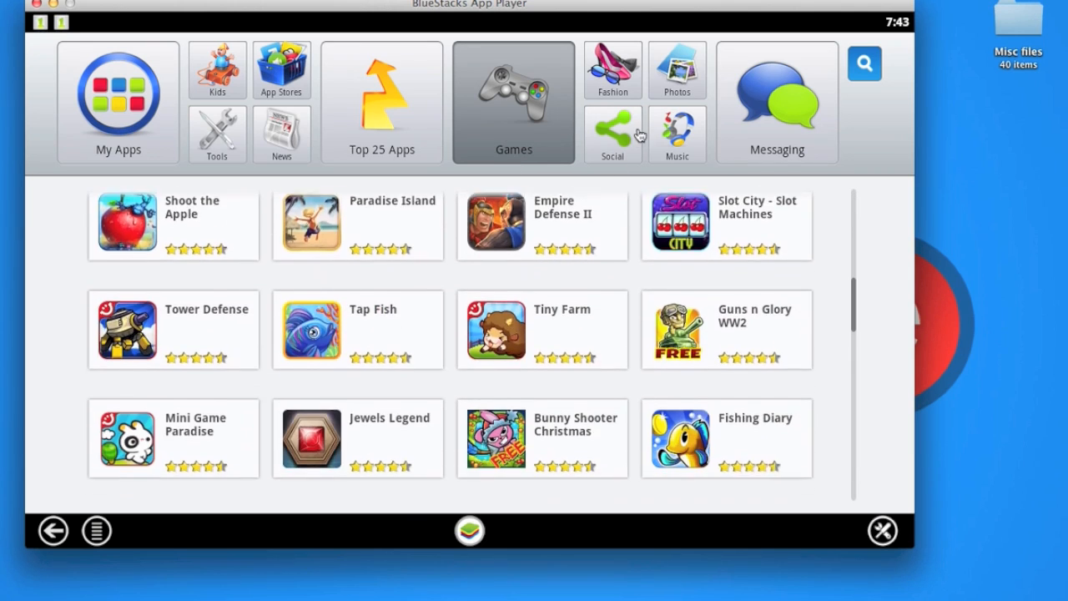
{"action": "left_click", "coordinate": [613, 134]}
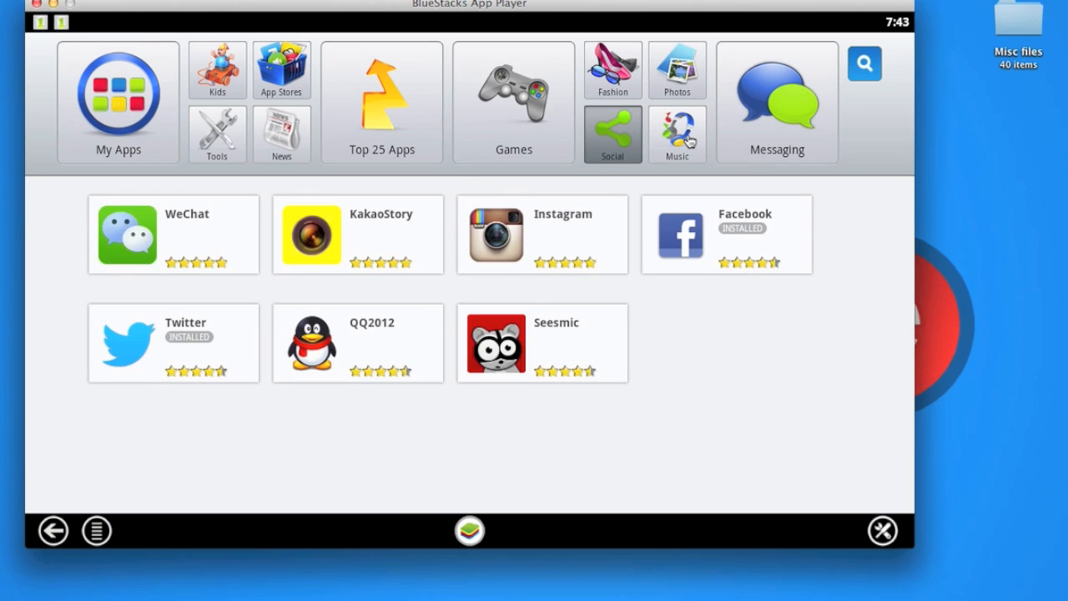
{"action": "left_click", "coordinate": [677, 134]}
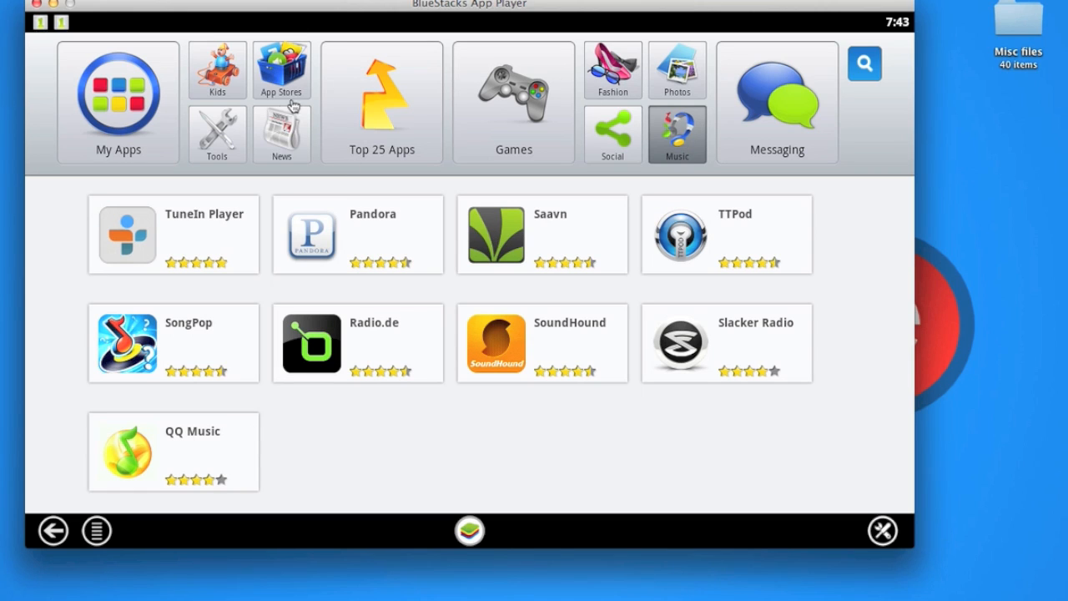
{"action": "mouse_move", "coordinate": [710, 161]}
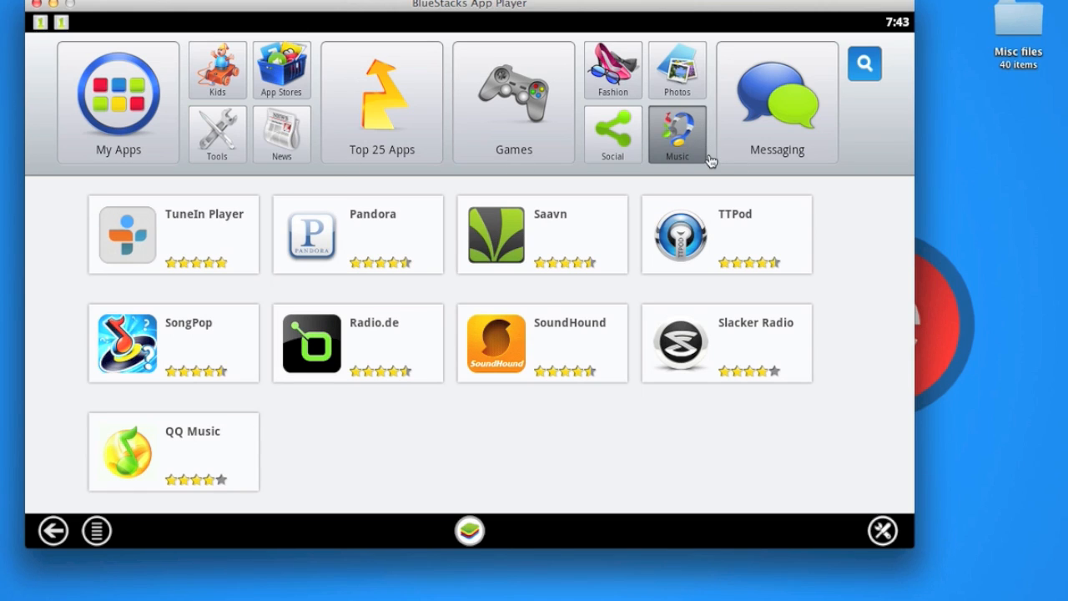
{"action": "mouse_move", "coordinate": [202, 273]}
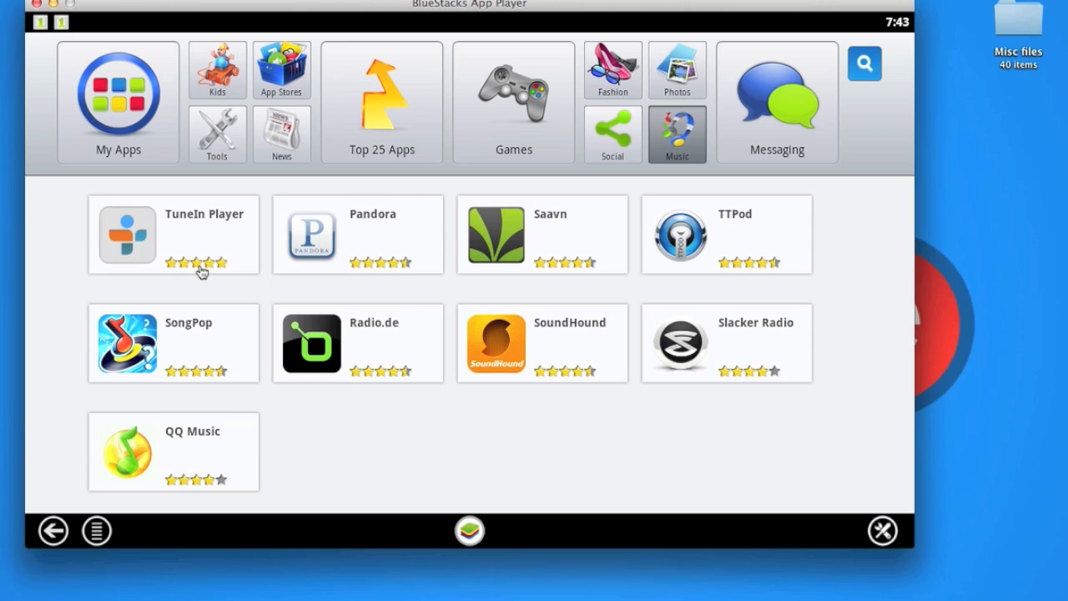
{"action": "mouse_move", "coordinate": [865, 76]}
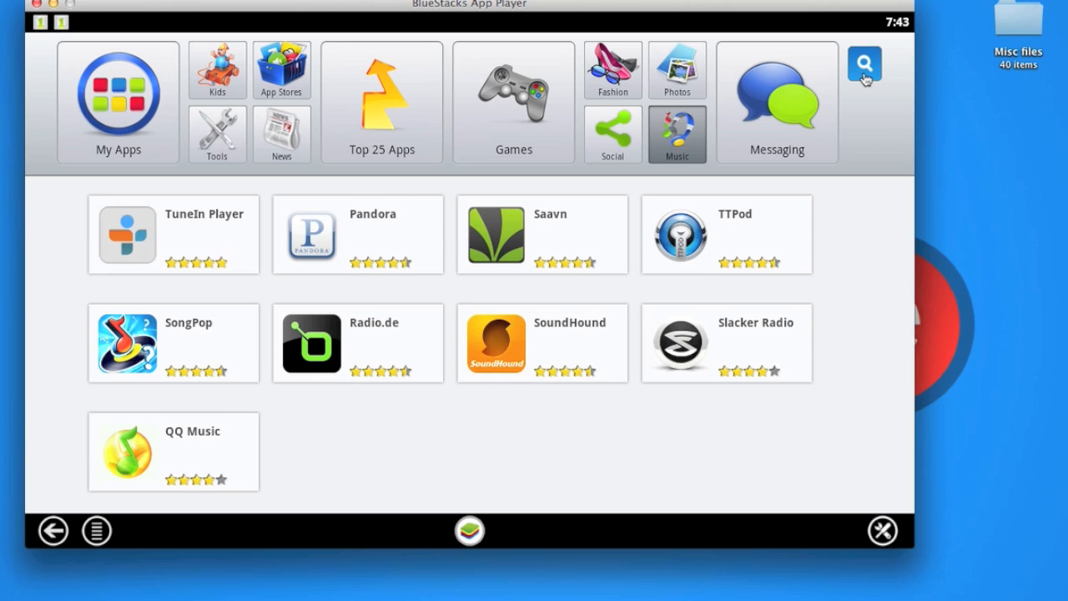
- Search apps for 'play music' to list Google Play Music and related results
{"action": "left_click", "coordinate": [864, 63]}
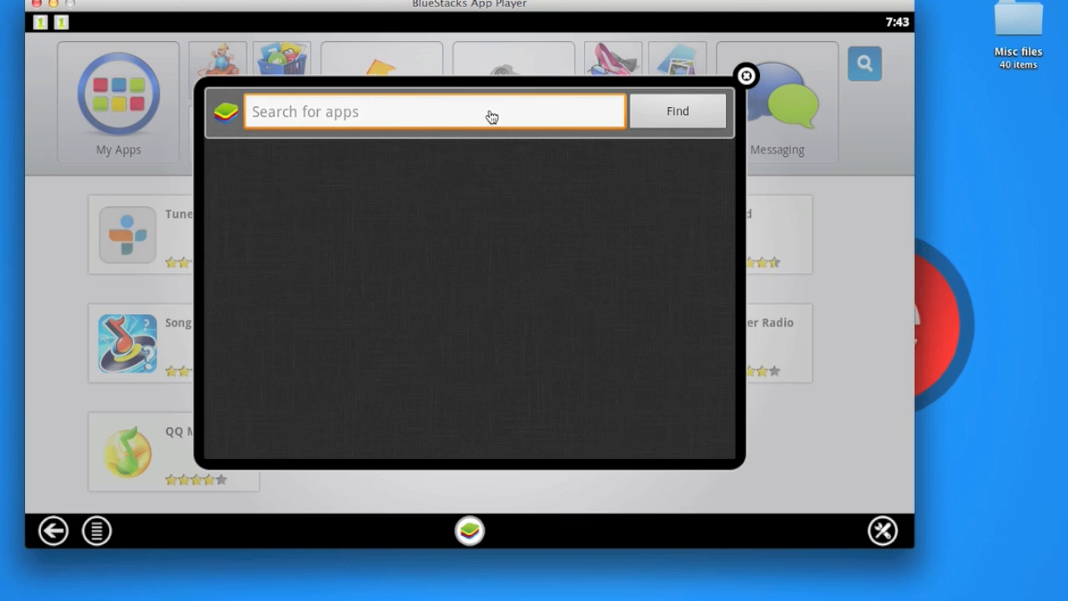
{"action": "type", "text": "p"}
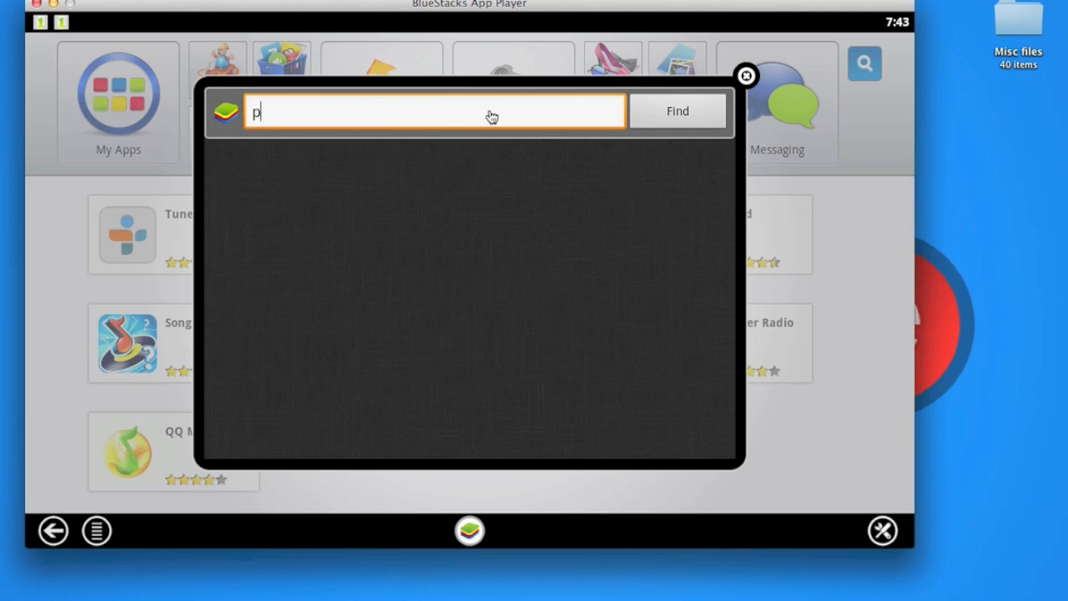
{"action": "type", "text": "laa"}
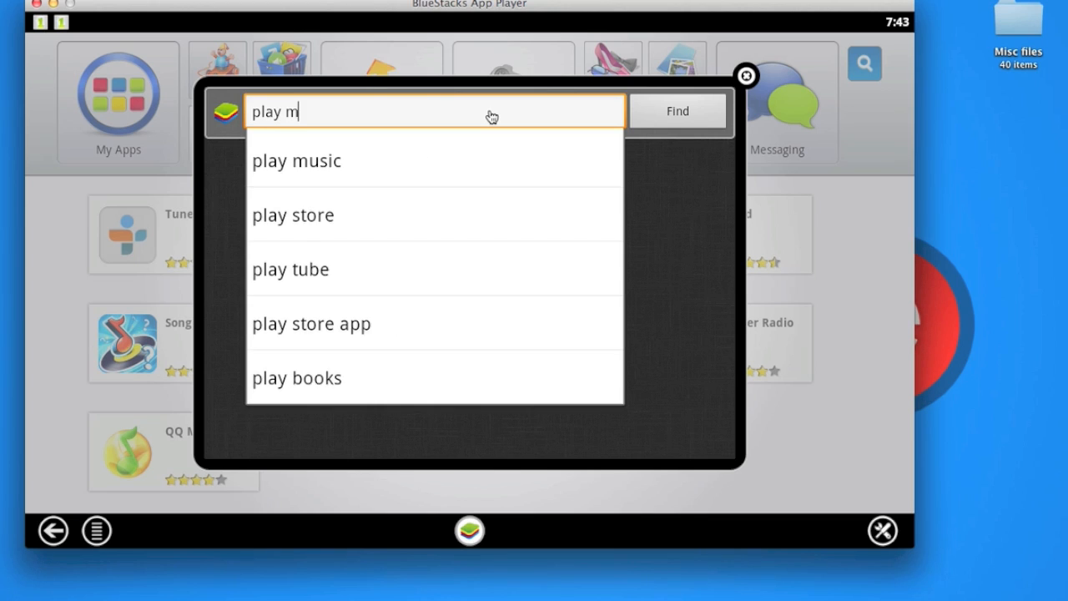
{"action": "type", "text": "usic"}
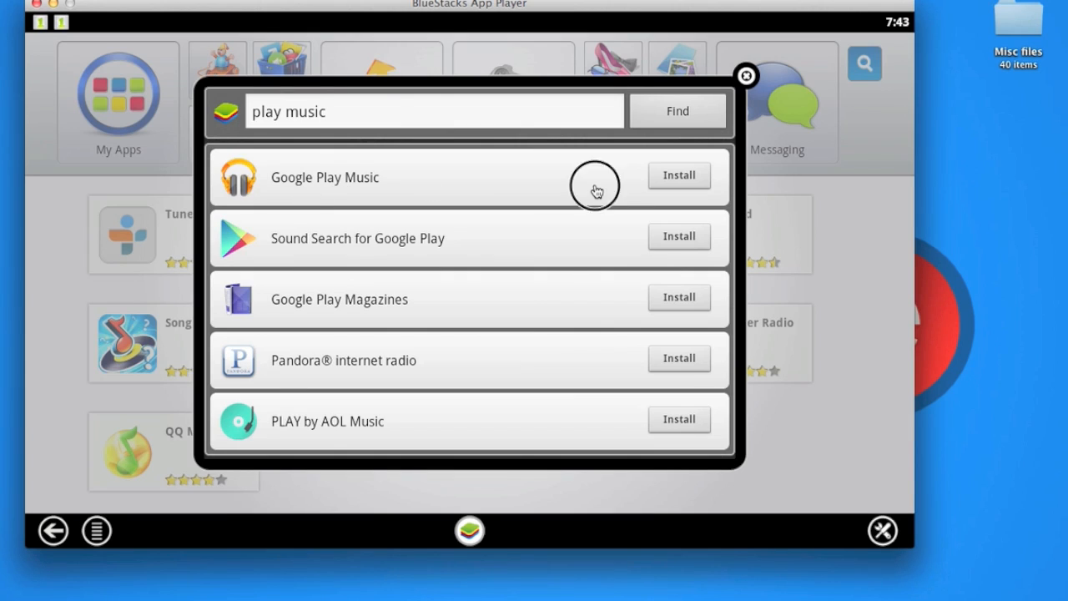
- Download Google Play Music from the cross-store results until it reaches 5.1 MB
{"action": "left_click", "coordinate": [679, 176]}
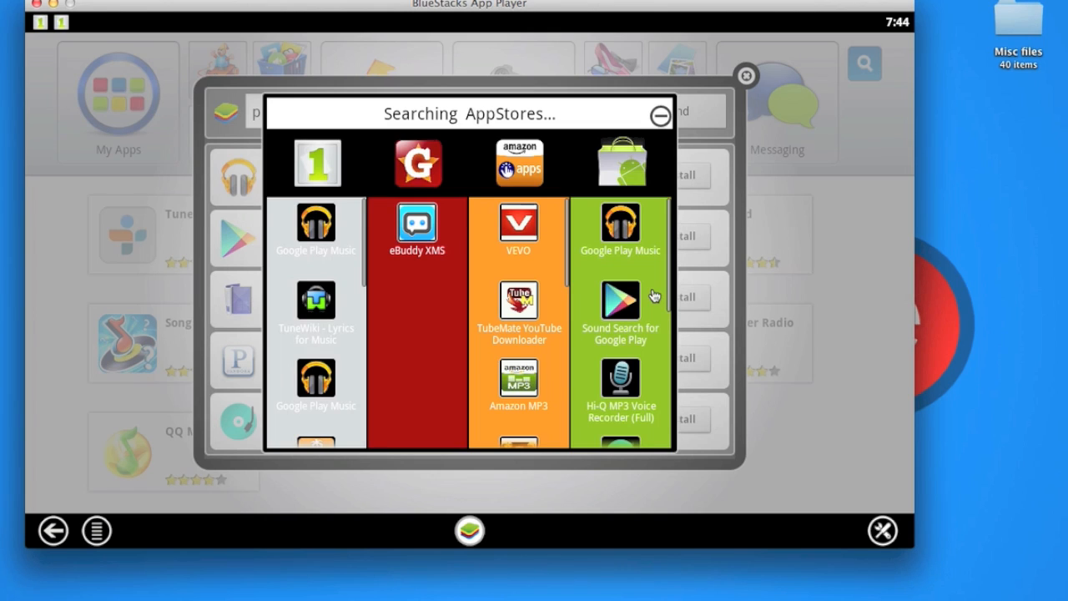
{"action": "mouse_move", "coordinate": [499, 227]}
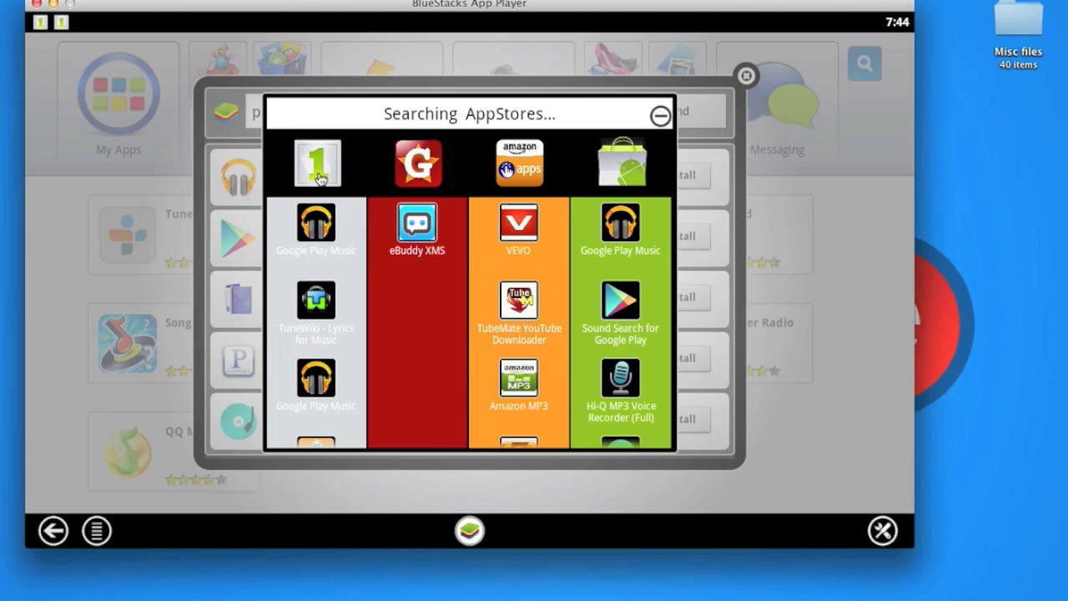
{"action": "mouse_move", "coordinate": [319, 230]}
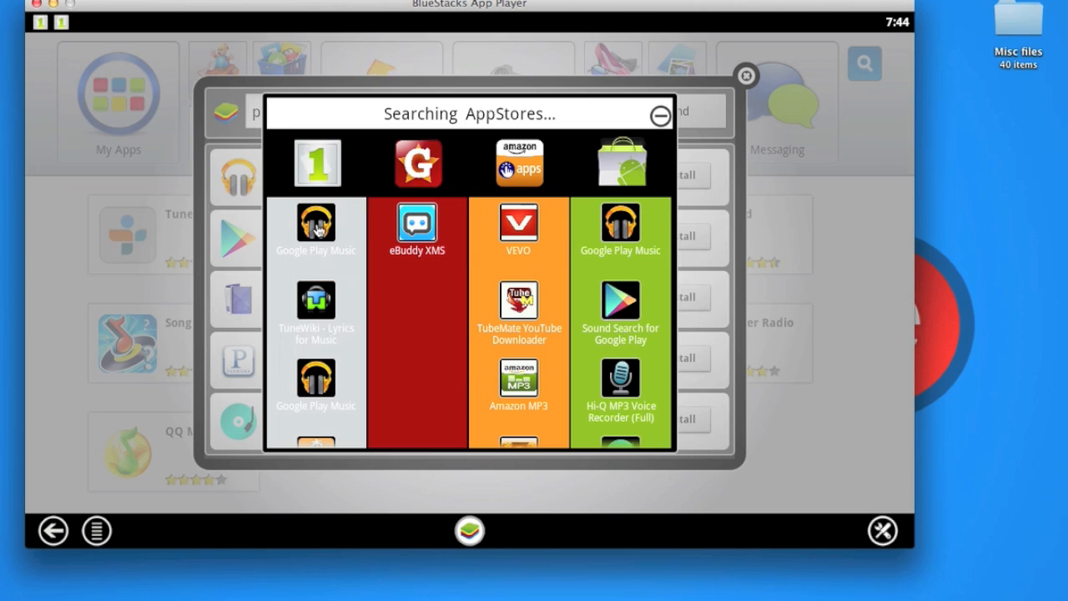
{"action": "left_click", "coordinate": [315, 225]}
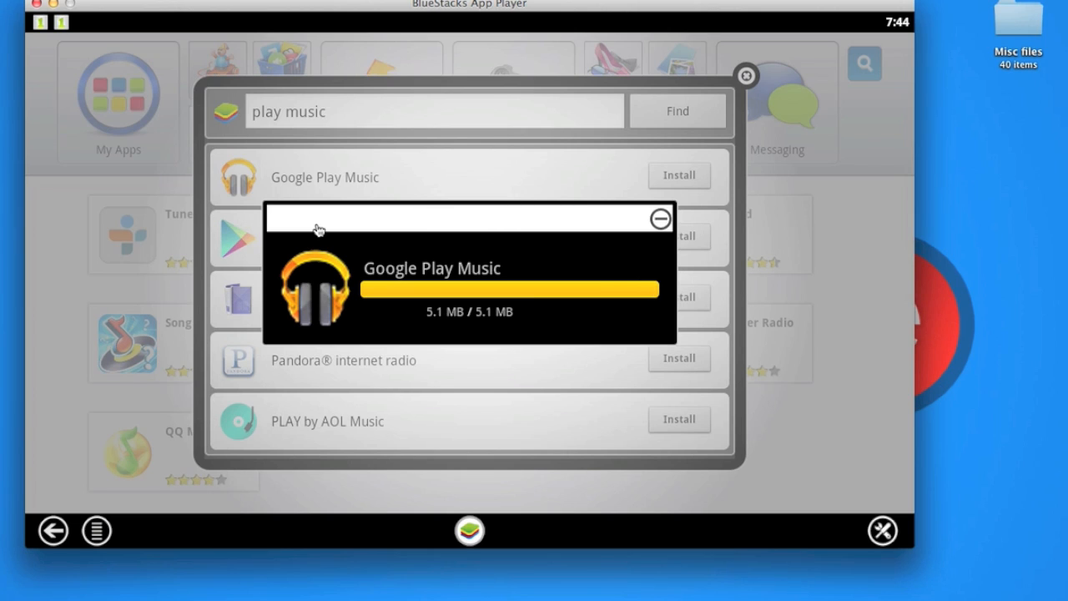
{"action": "mouse_move", "coordinate": [339, 243]}
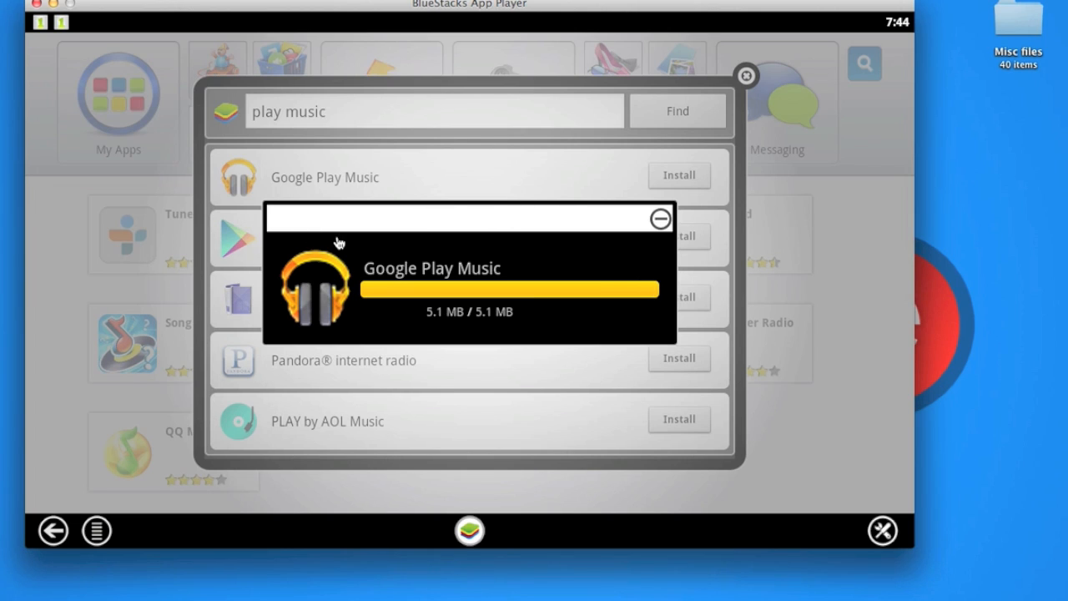
{"action": "mouse_move", "coordinate": [661, 415]}
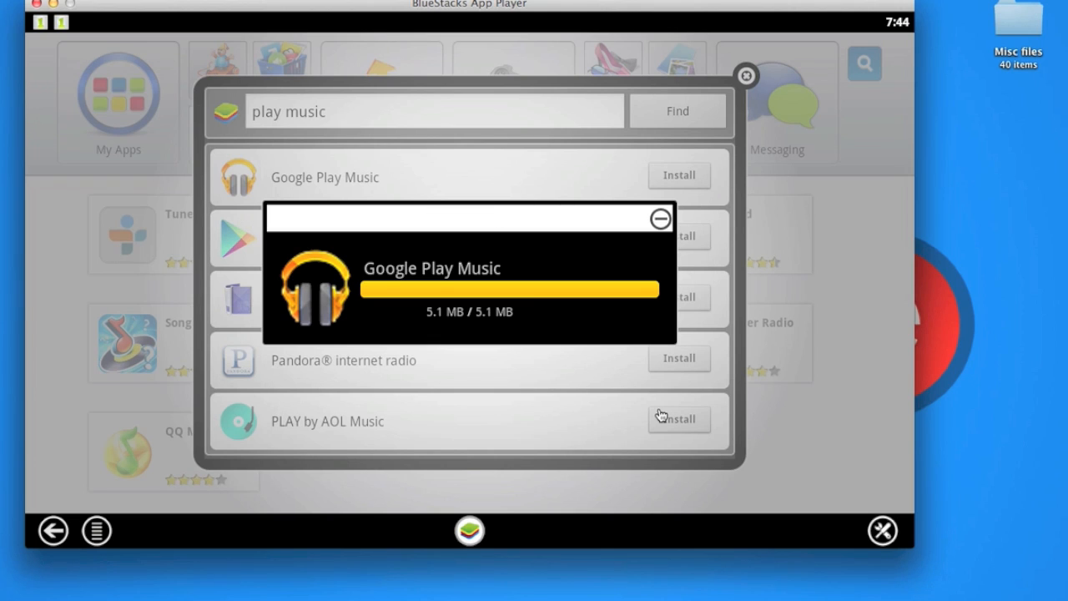
- Dismiss the download popup and search for 'angry birds star wars' instead
{"action": "left_click", "coordinate": [660, 218]}
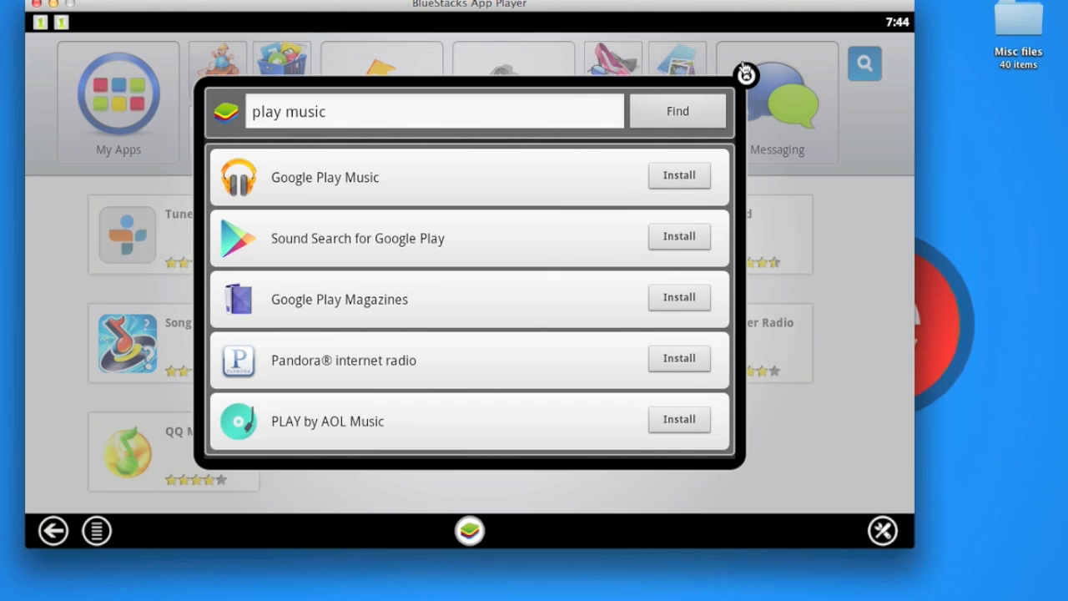
{"action": "mouse_move", "coordinate": [390, 419]}
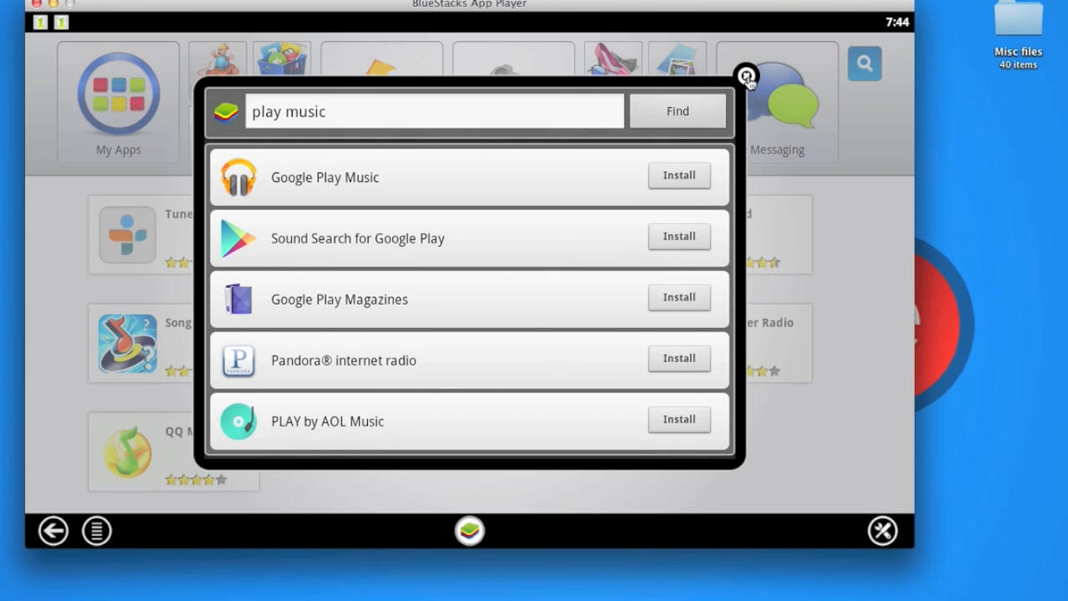
{"action": "left_click", "coordinate": [434, 111]}
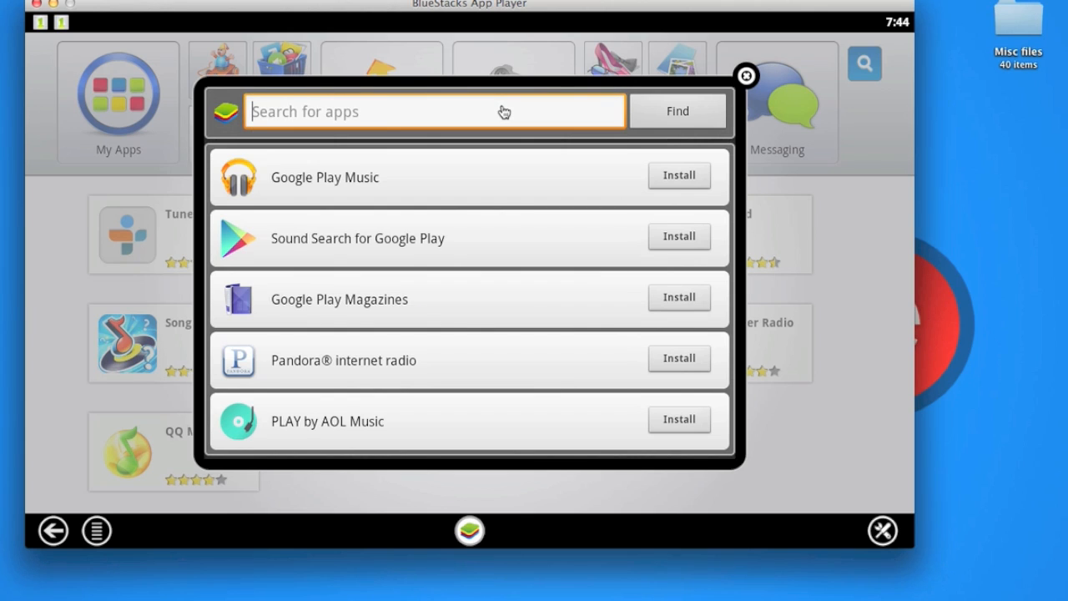
{"action": "type", "text": "angry"}
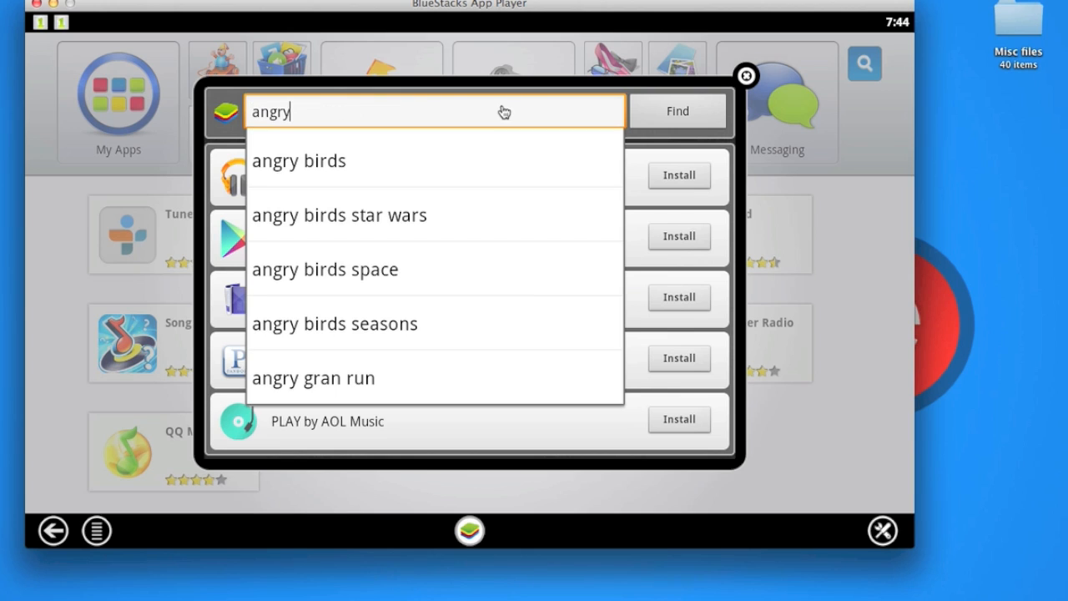
{"action": "mouse_move", "coordinate": [332, 218]}
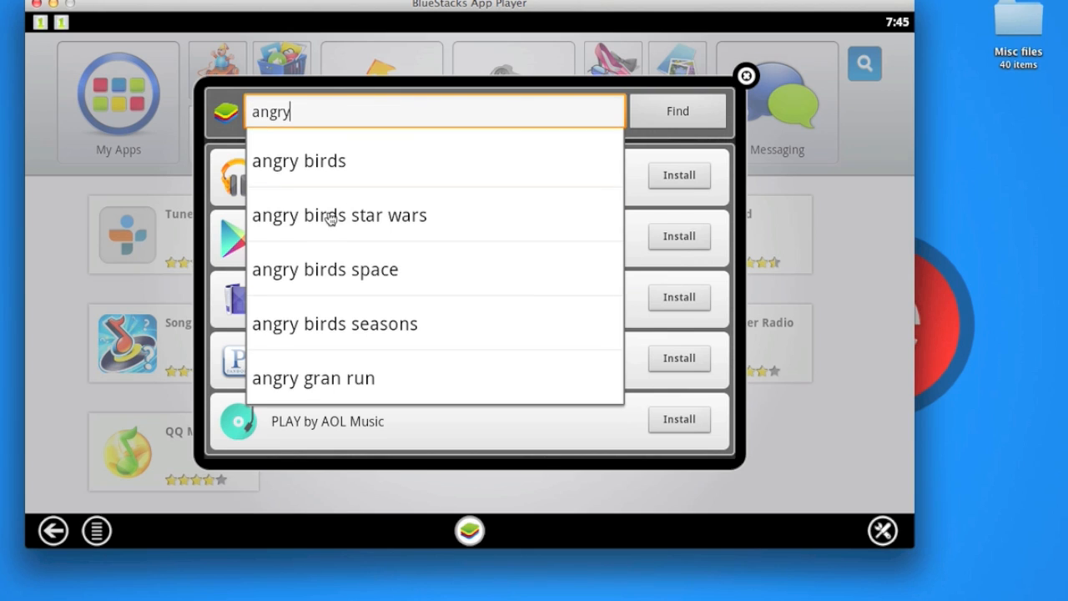
{"action": "left_click", "coordinate": [339, 216]}
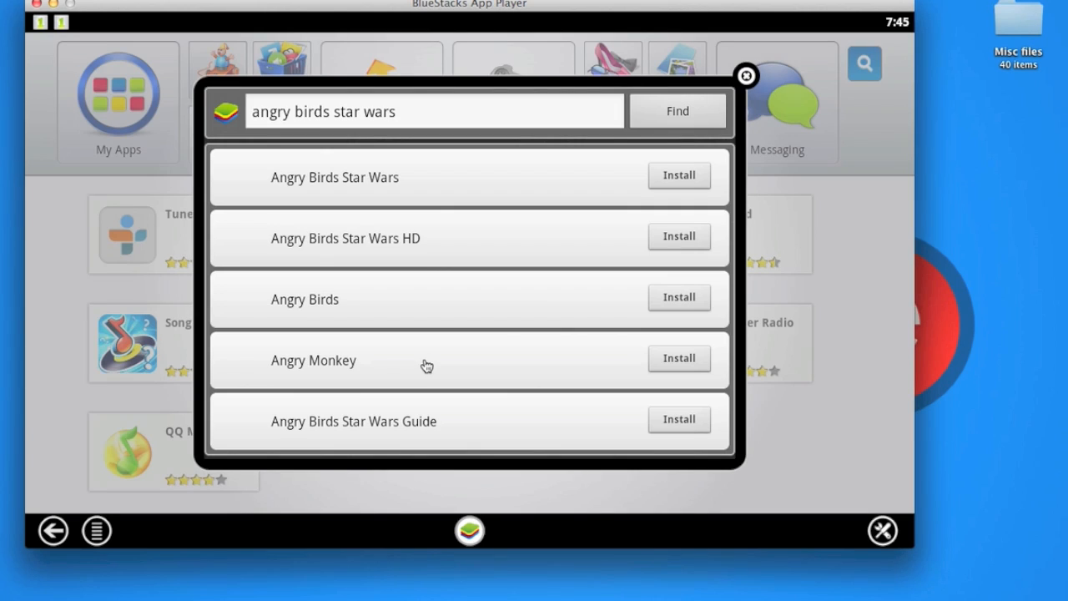
{"action": "mouse_move", "coordinate": [633, 245]}
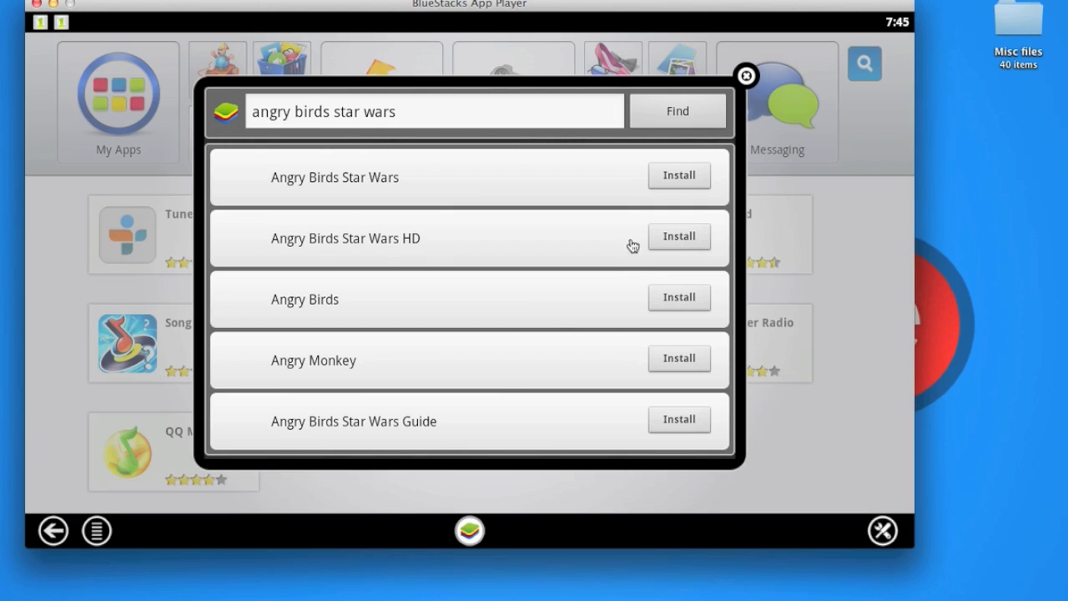
- Install Angry Birds Star Wars to see results from several app stores
{"action": "left_click", "coordinate": [680, 236]}
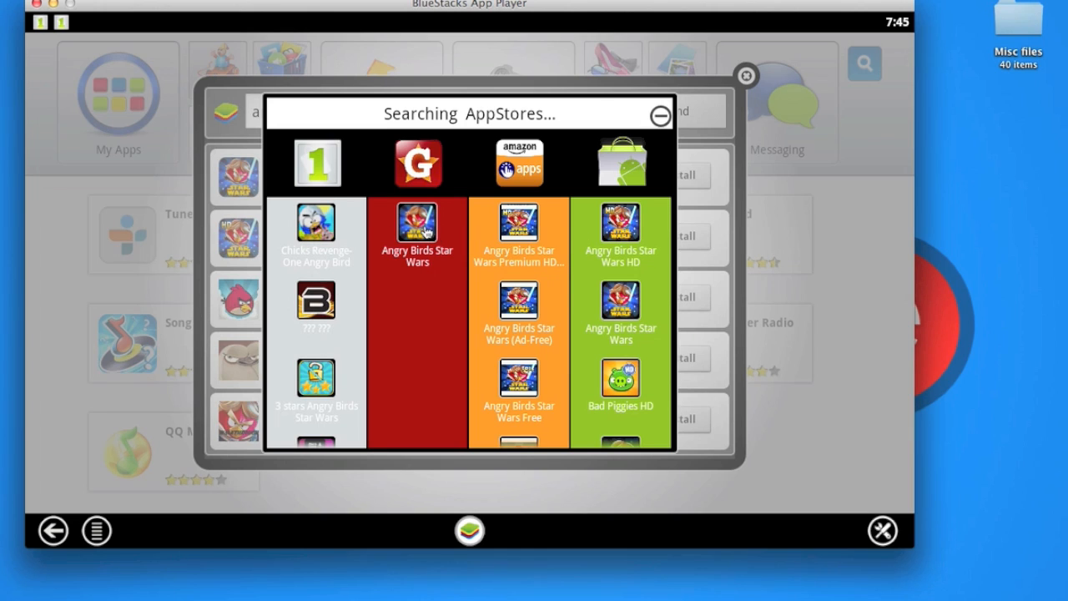
{"action": "mouse_move", "coordinate": [521, 234]}
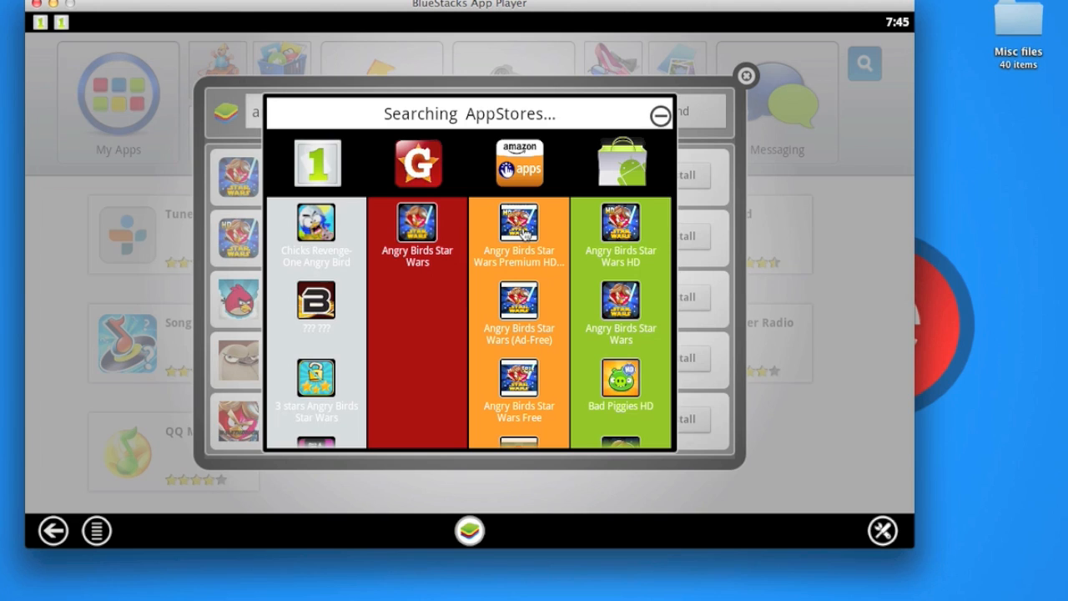
{"action": "mouse_move", "coordinate": [627, 234]}
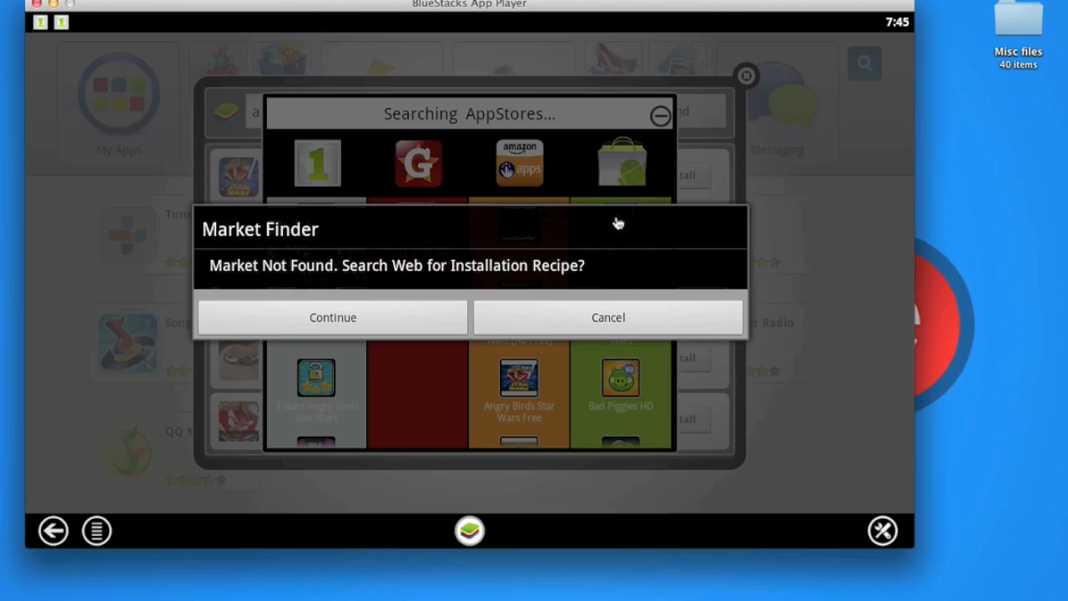
{"action": "mouse_move", "coordinate": [359, 279]}
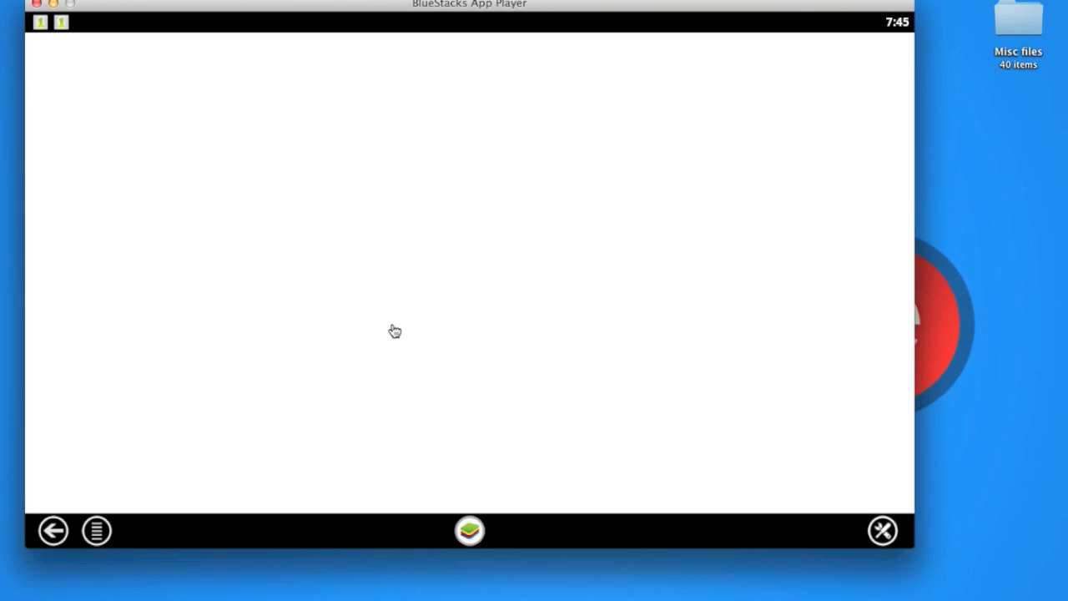
{"action": "mouse_move", "coordinate": [489, 193]}
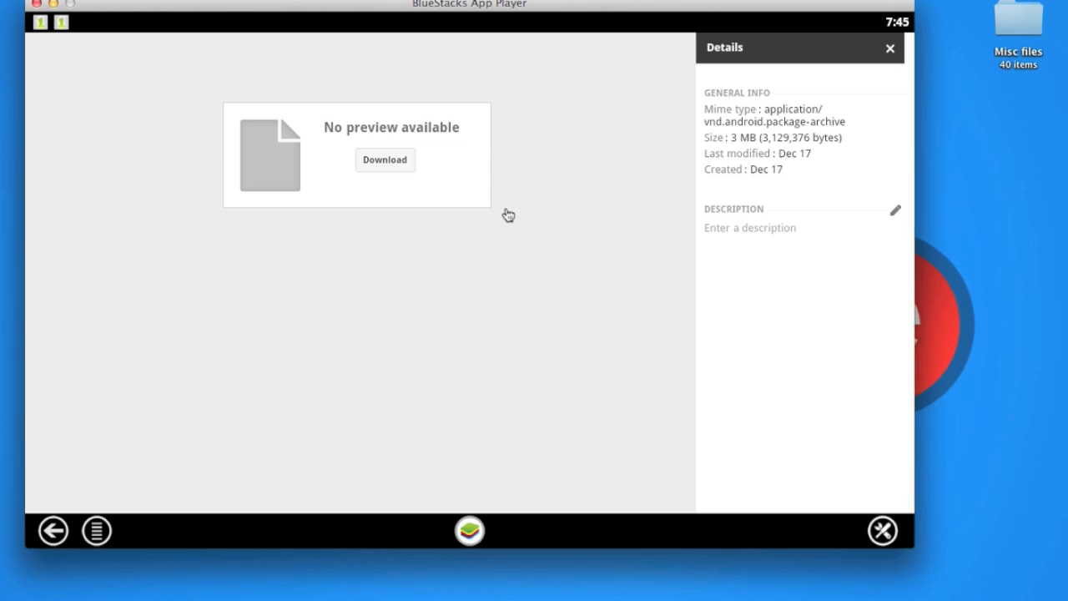
{"action": "mouse_move", "coordinate": [384, 160]}
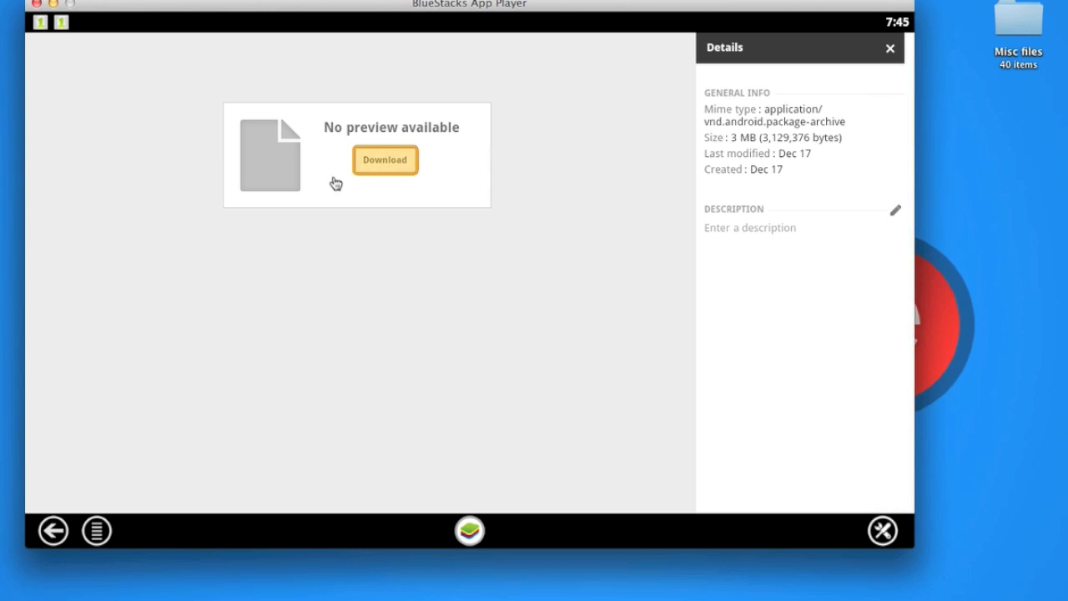
{"action": "mouse_move", "coordinate": [685, 137]}
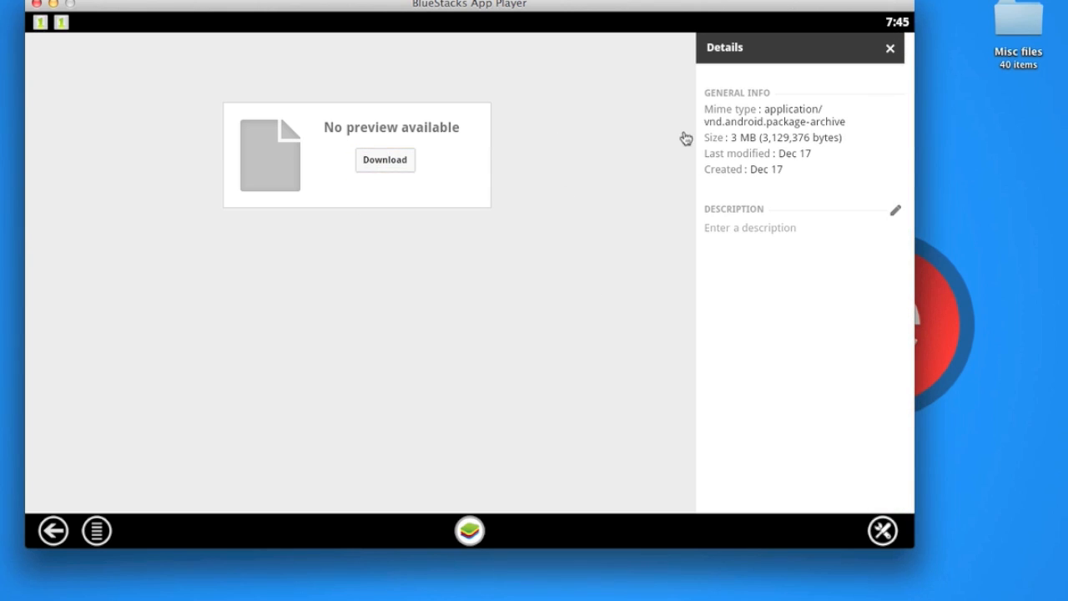
{"action": "mouse_move", "coordinate": [444, 298]}
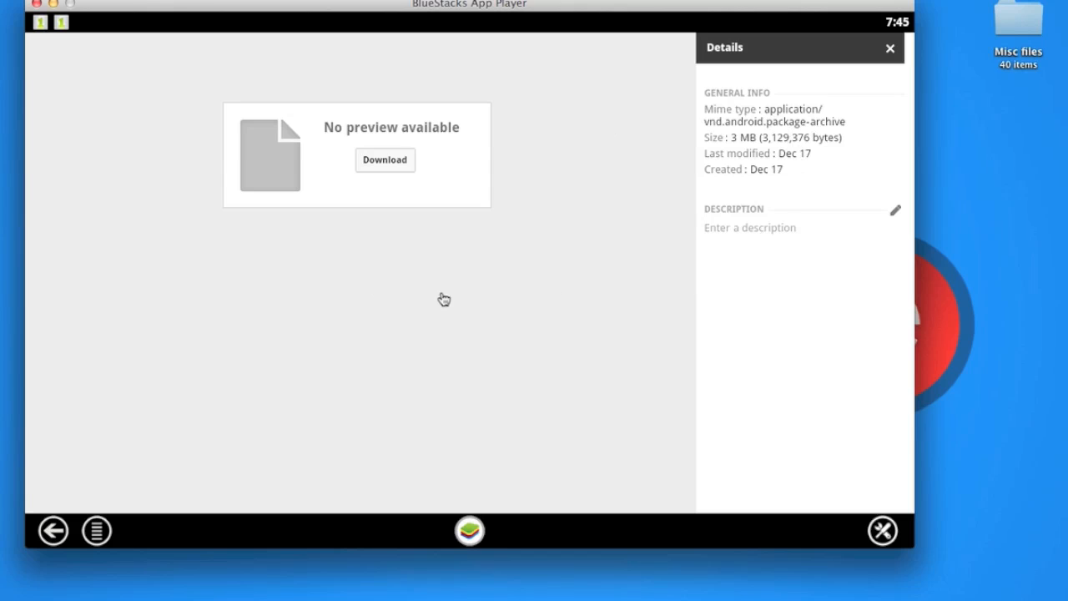
{"action": "mouse_move", "coordinate": [259, 450]}
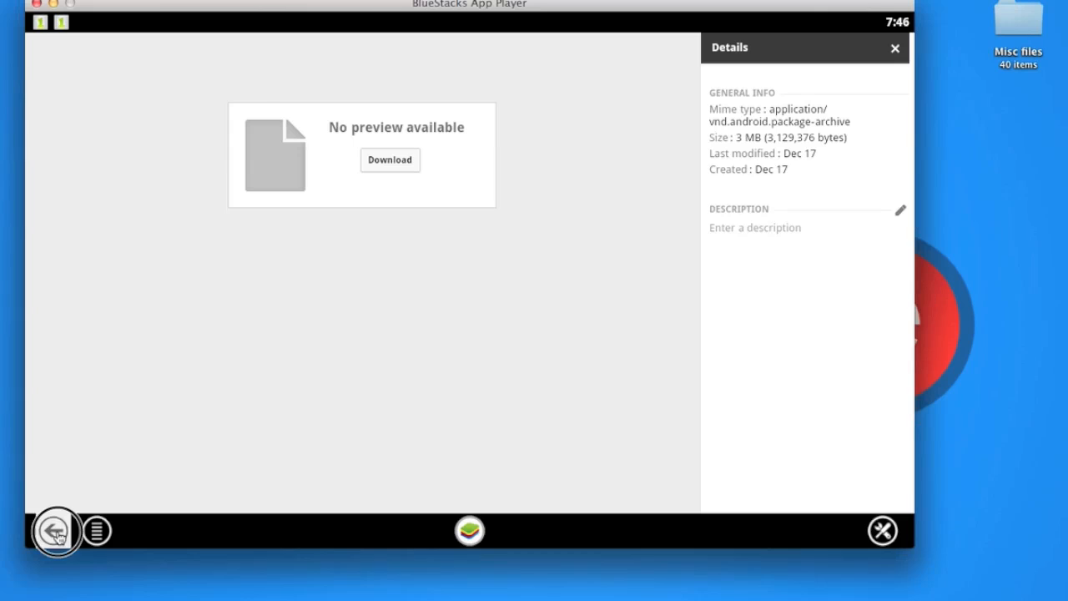
{"action": "left_click", "coordinate": [57, 530]}
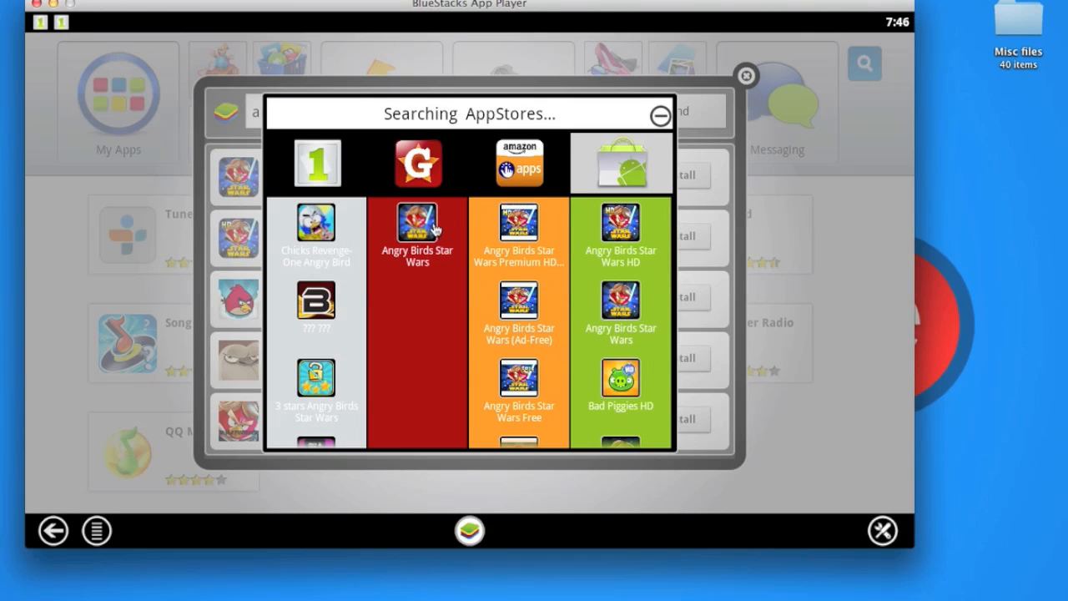
{"action": "left_click", "coordinate": [417, 233]}
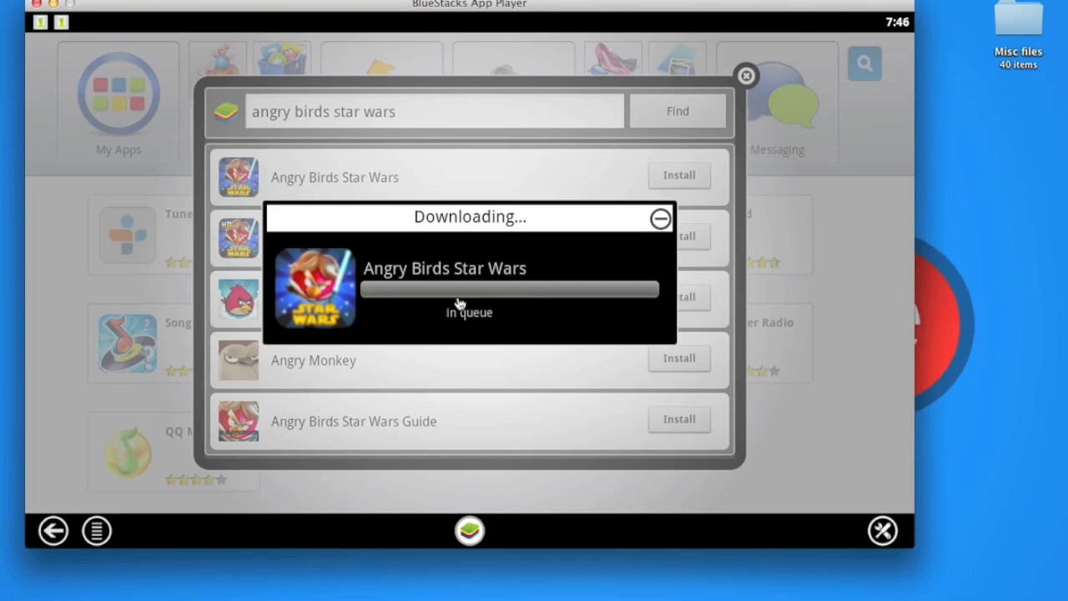
{"action": "mouse_move", "coordinate": [431, 336]}
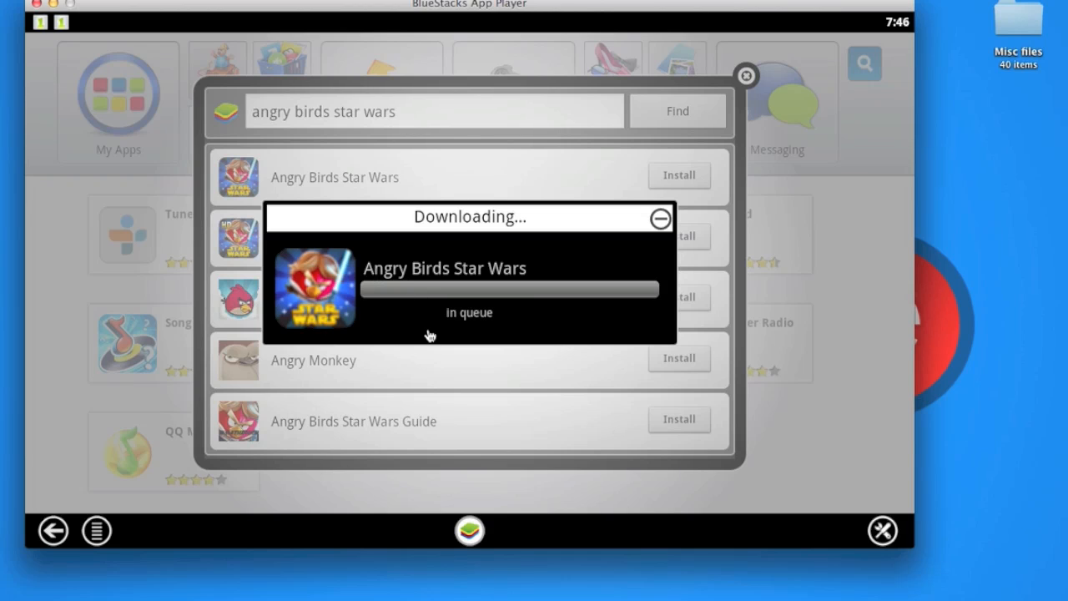
{"action": "left_click", "coordinate": [661, 218]}
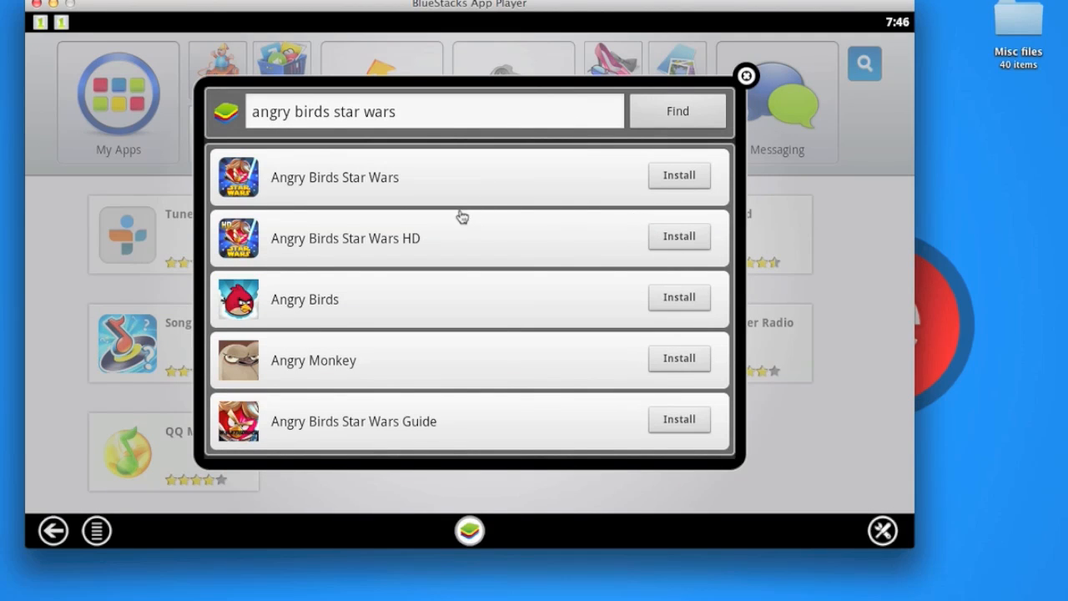
{"action": "left_click", "coordinate": [746, 75]}
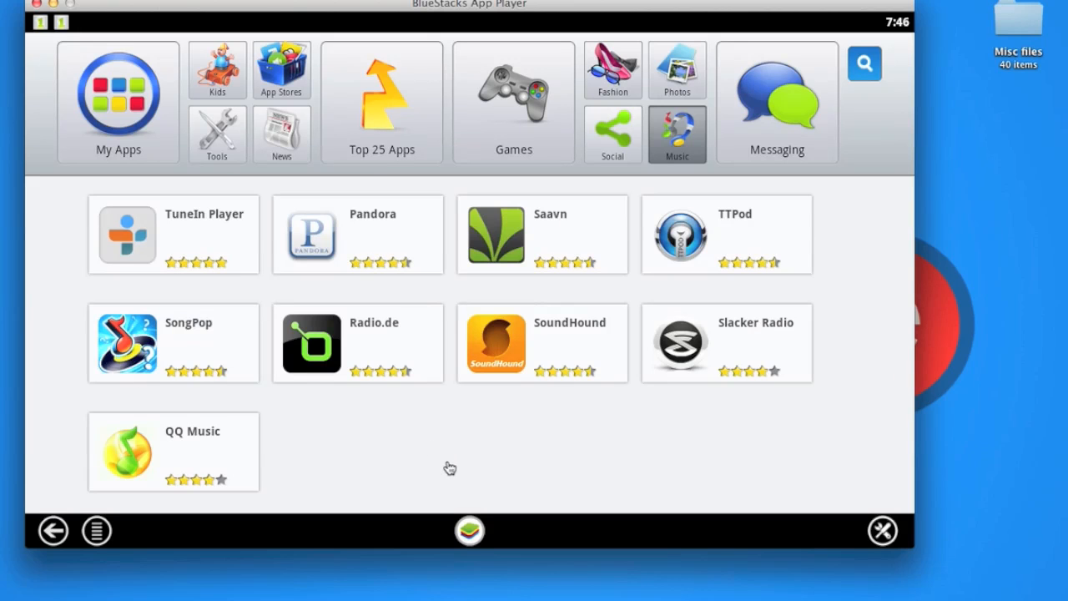
{"action": "left_click", "coordinate": [118, 101]}
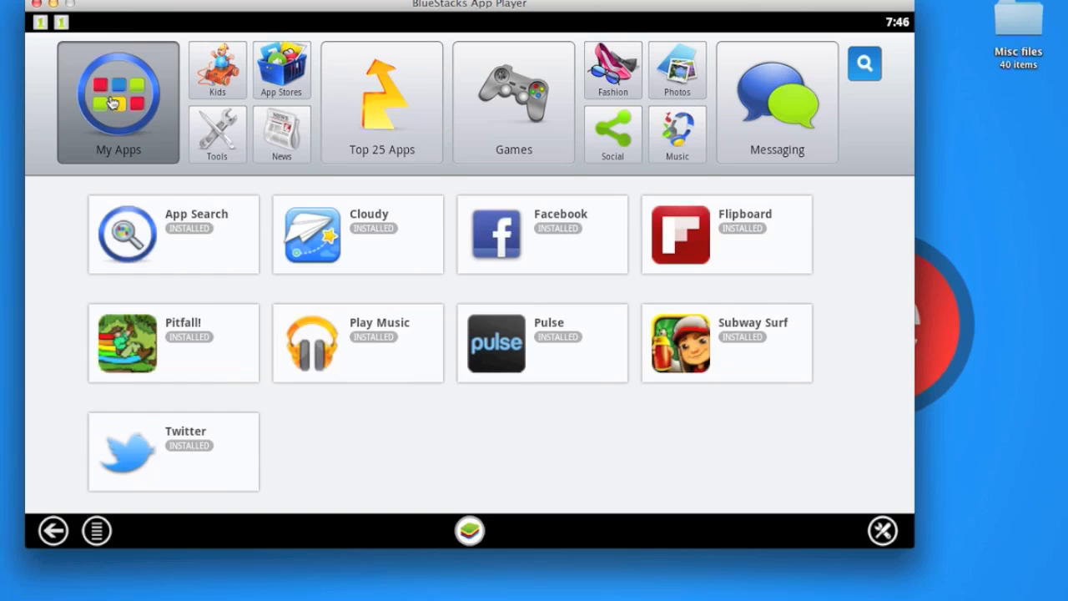
{"action": "mouse_move", "coordinate": [476, 278]}
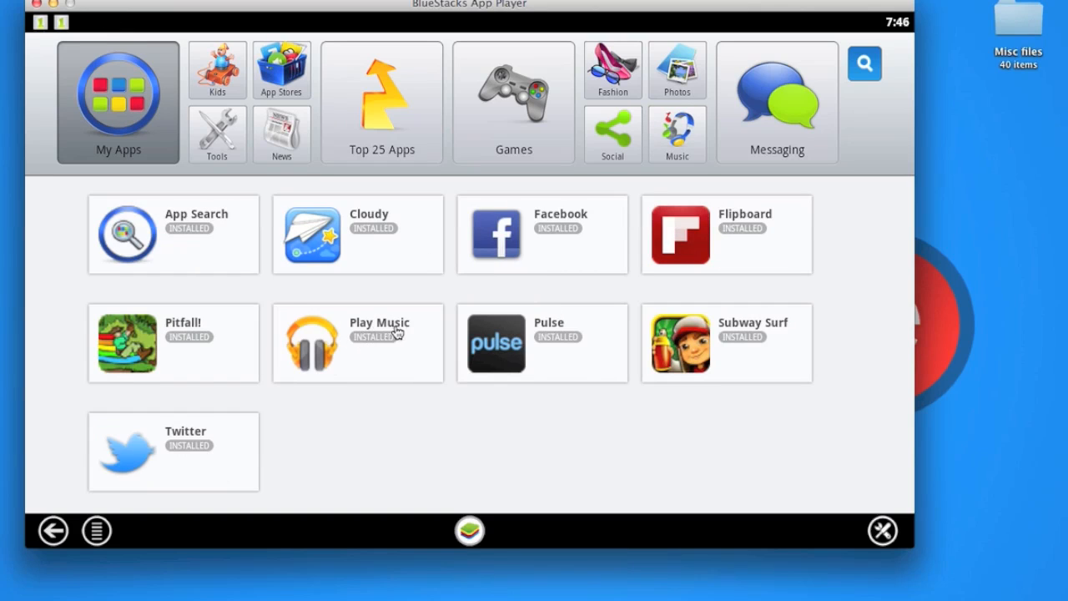
{"action": "mouse_move", "coordinate": [332, 343]}
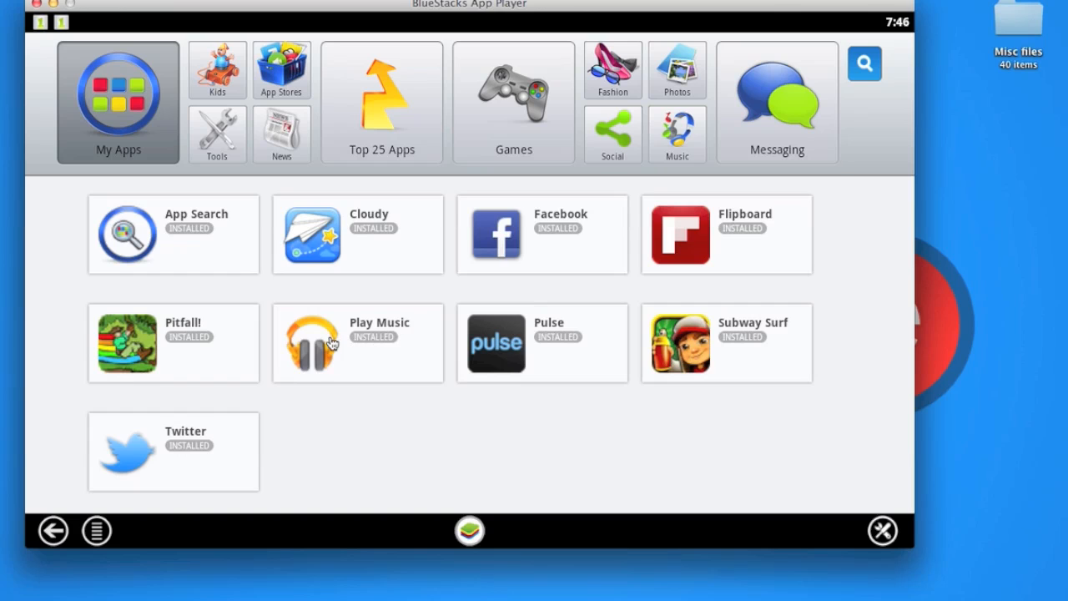
{"action": "left_click", "coordinate": [311, 342]}
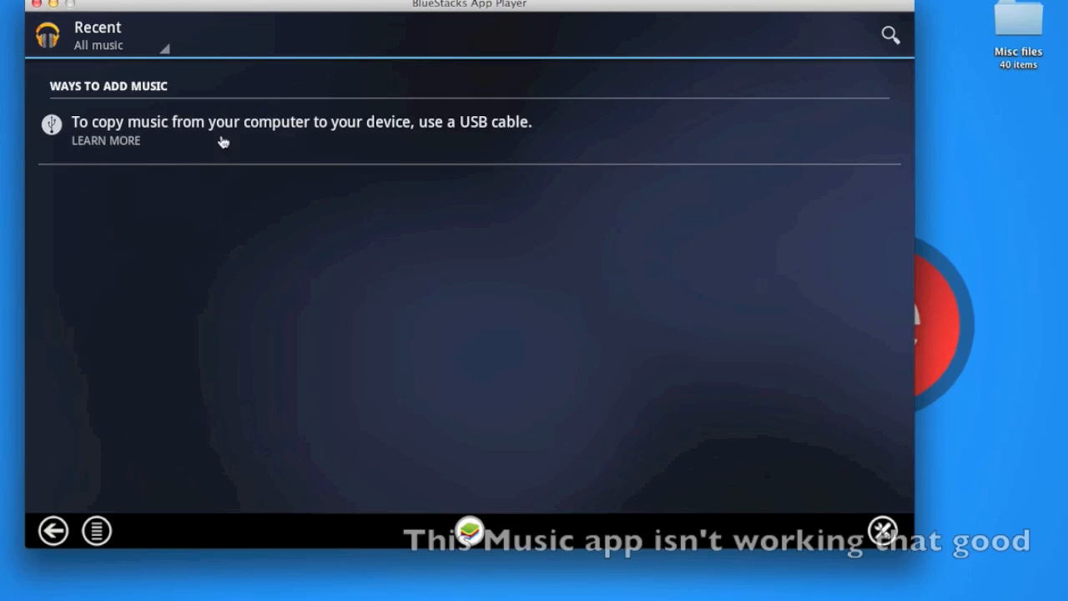
{"action": "mouse_move", "coordinate": [348, 312]}
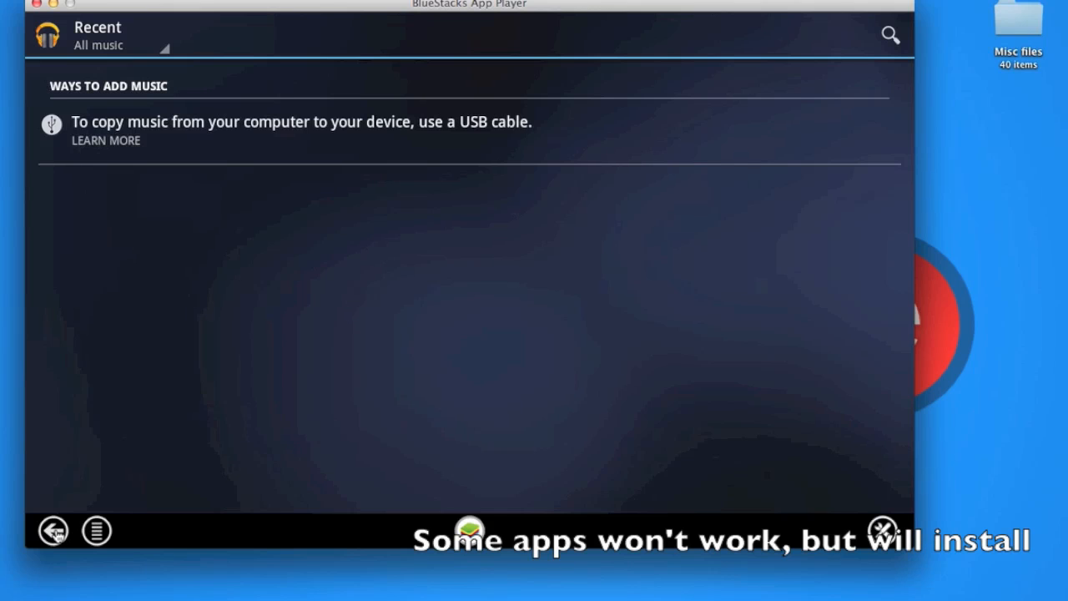
{"action": "left_click", "coordinate": [52, 530]}
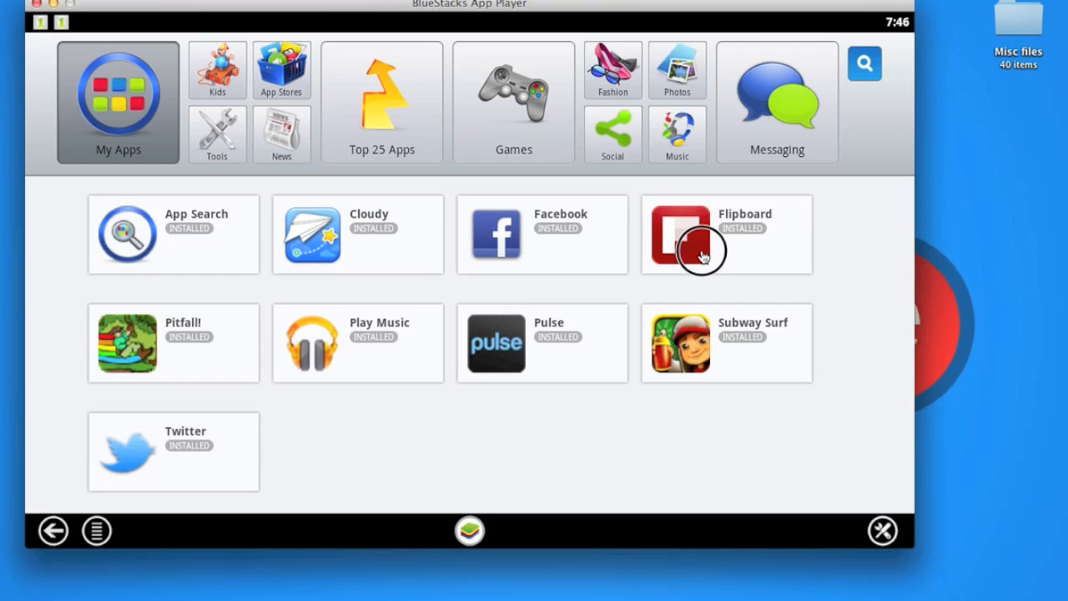
{"action": "left_click", "coordinate": [689, 250]}
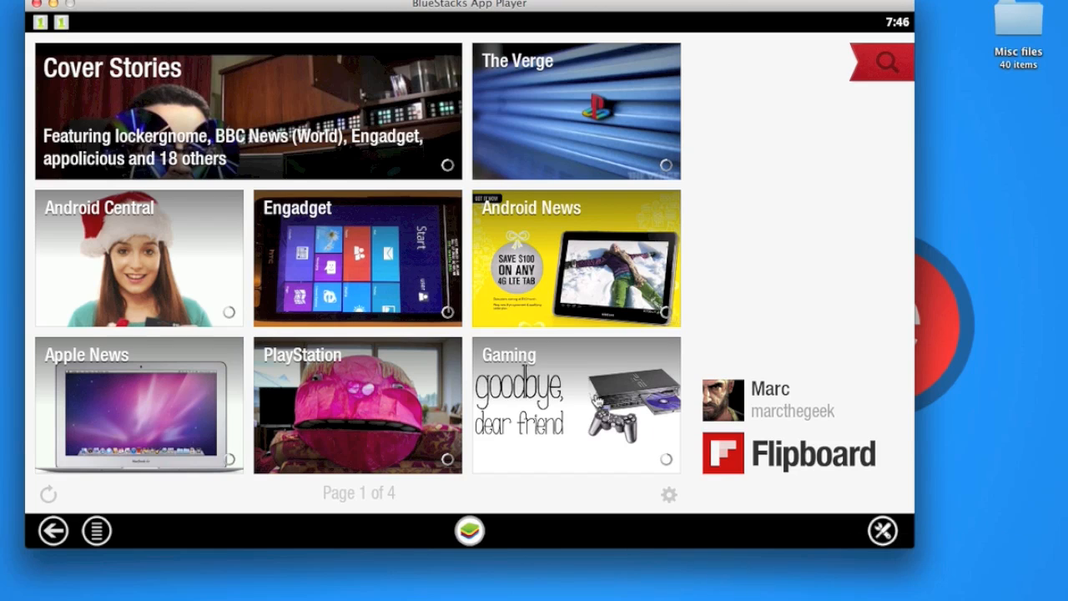
{"action": "mouse_move", "coordinate": [513, 319]}
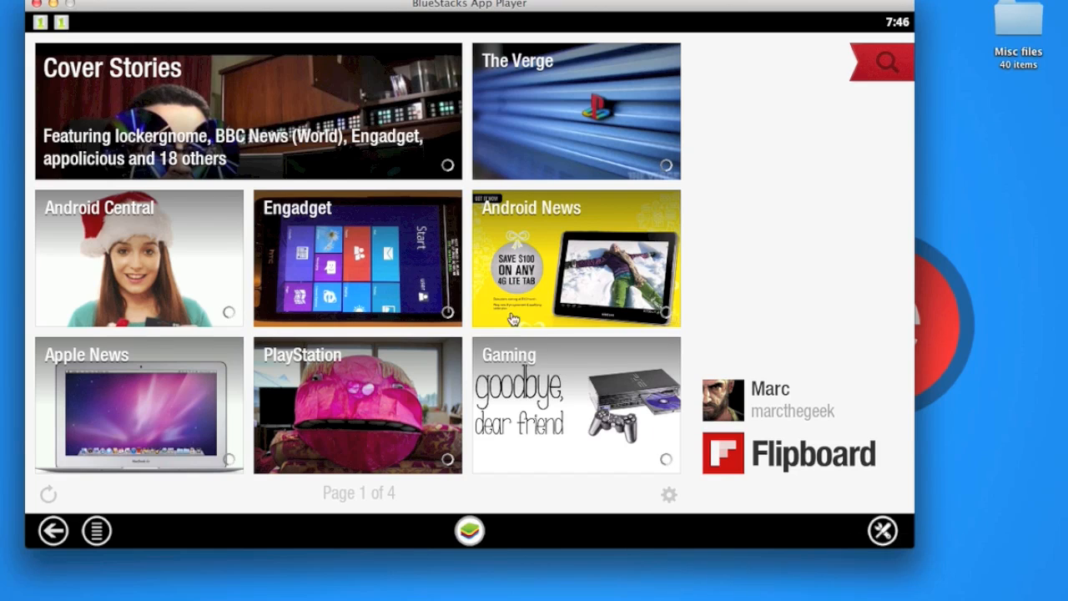
{"action": "scroll", "scroll_direction": "left", "scroll_amount": 3}
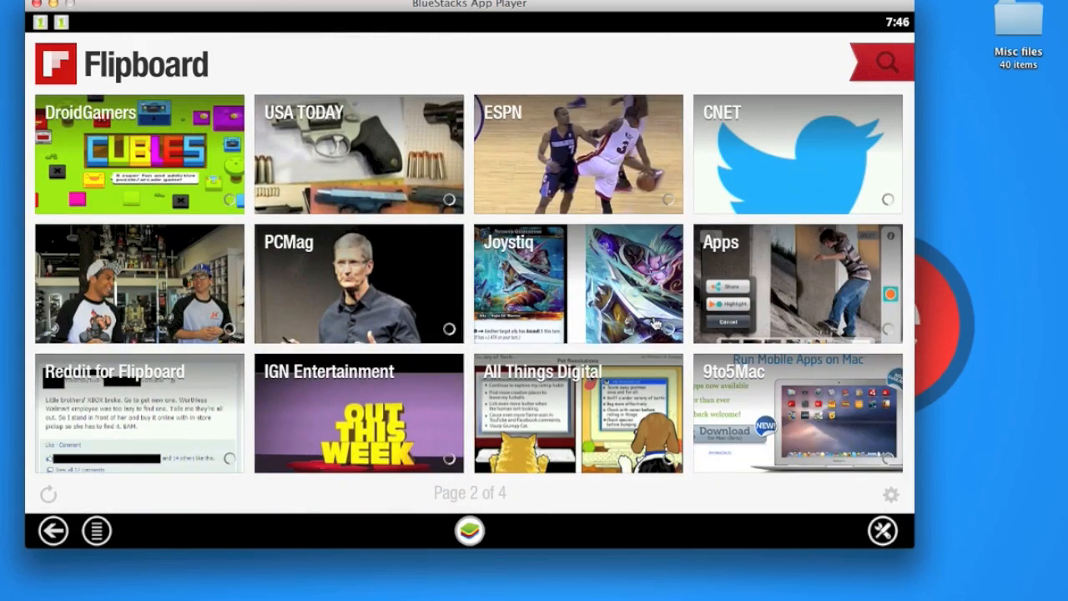
{"action": "scroll", "scroll_direction": "left", "scroll_amount": 3}
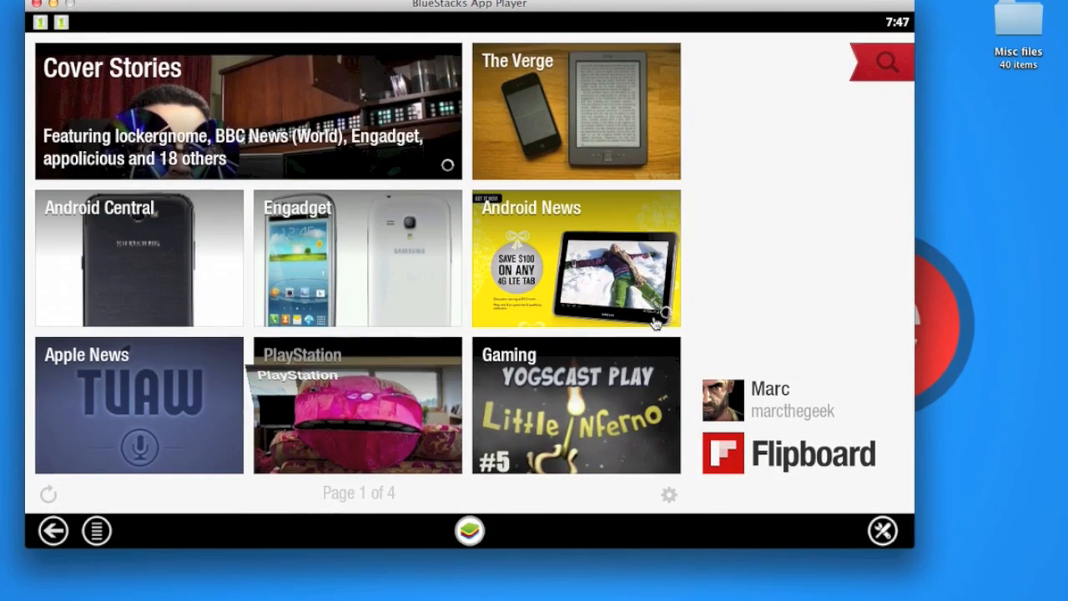
{"action": "scroll", "scroll_direction": "left", "scroll_amount": 3}
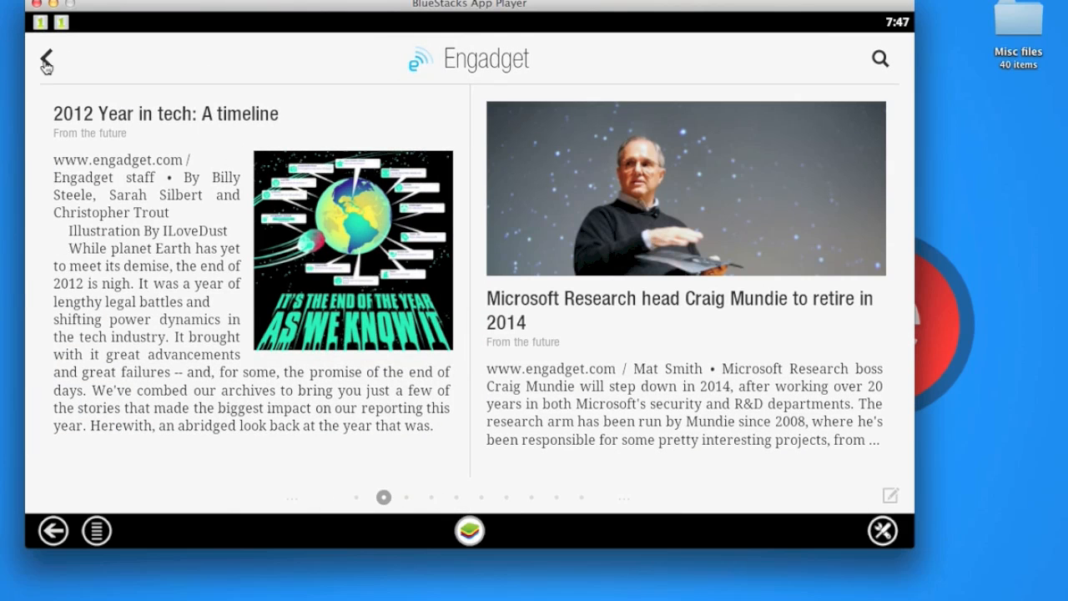
{"action": "left_click", "coordinate": [47, 59]}
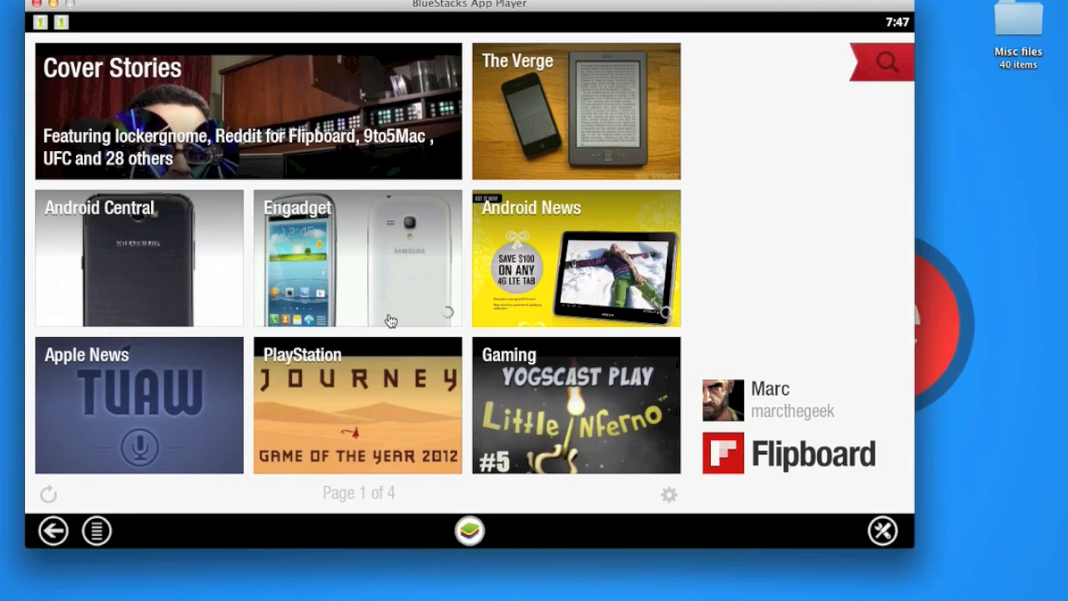
{"action": "left_click", "coordinate": [96, 531]}
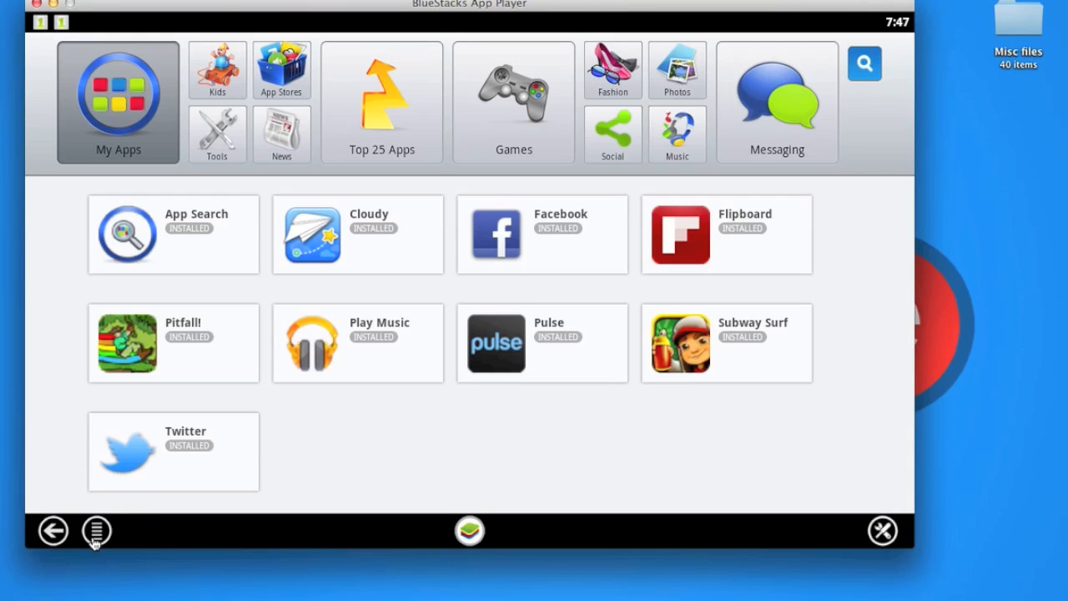
{"action": "mouse_move", "coordinate": [130, 521]}
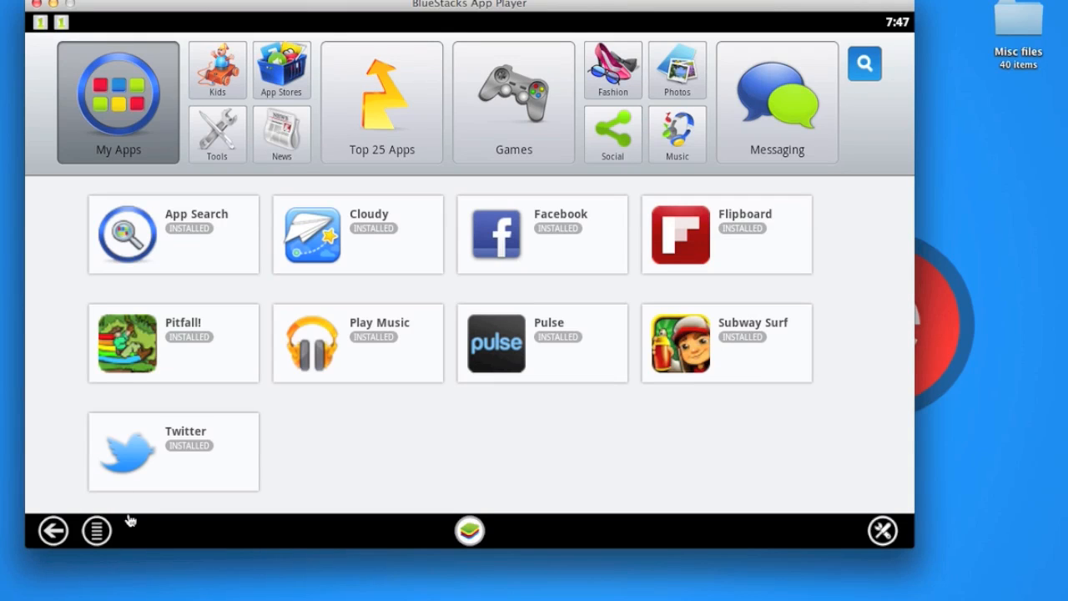
{"action": "mouse_move", "coordinate": [399, 364]}
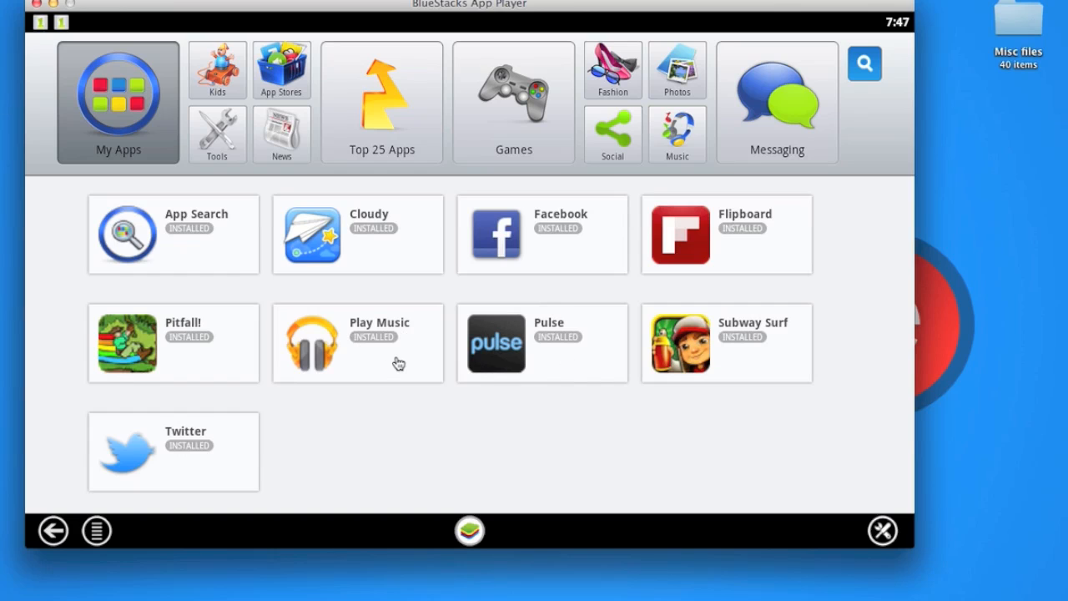
- Open Play Music, then choose Cloud Connect from the Settings list
{"action": "left_click", "coordinate": [357, 343]}
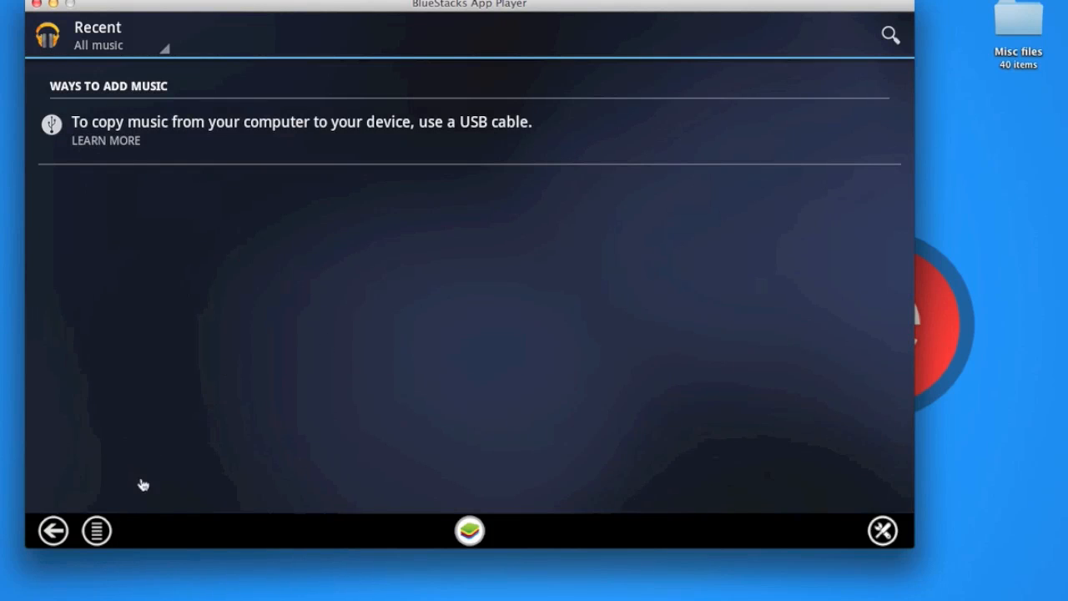
{"action": "left_click", "coordinate": [97, 531]}
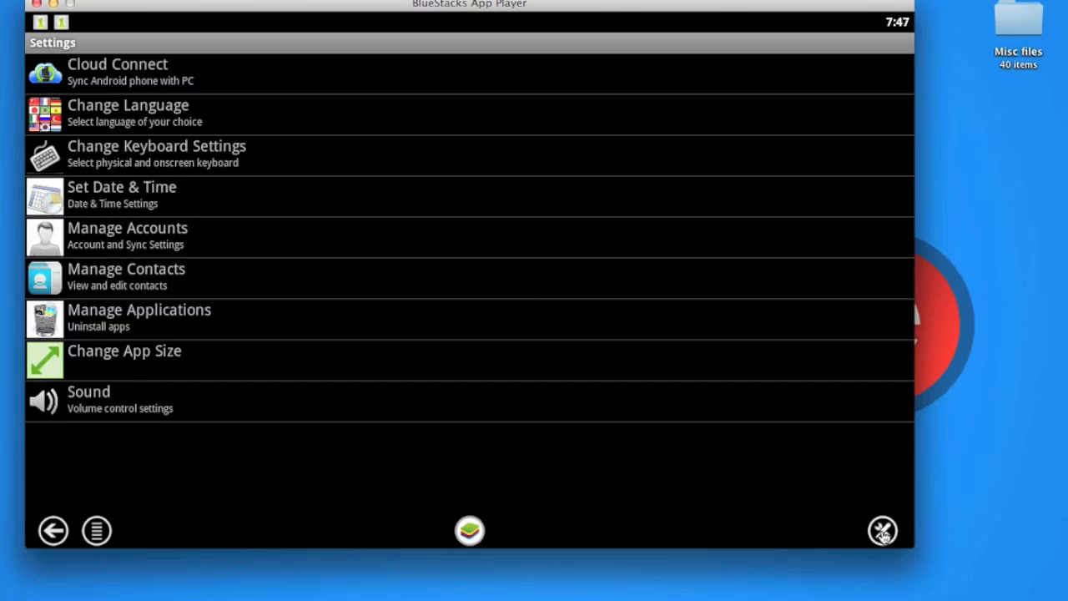
{"action": "mouse_move", "coordinate": [288, 366]}
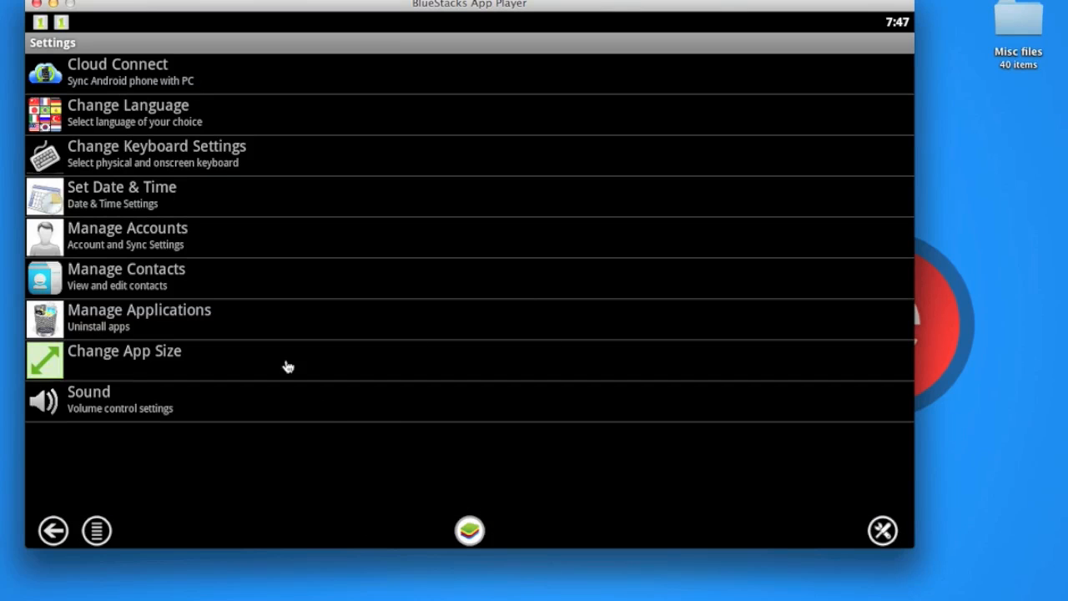
{"action": "mouse_move", "coordinate": [117, 92]}
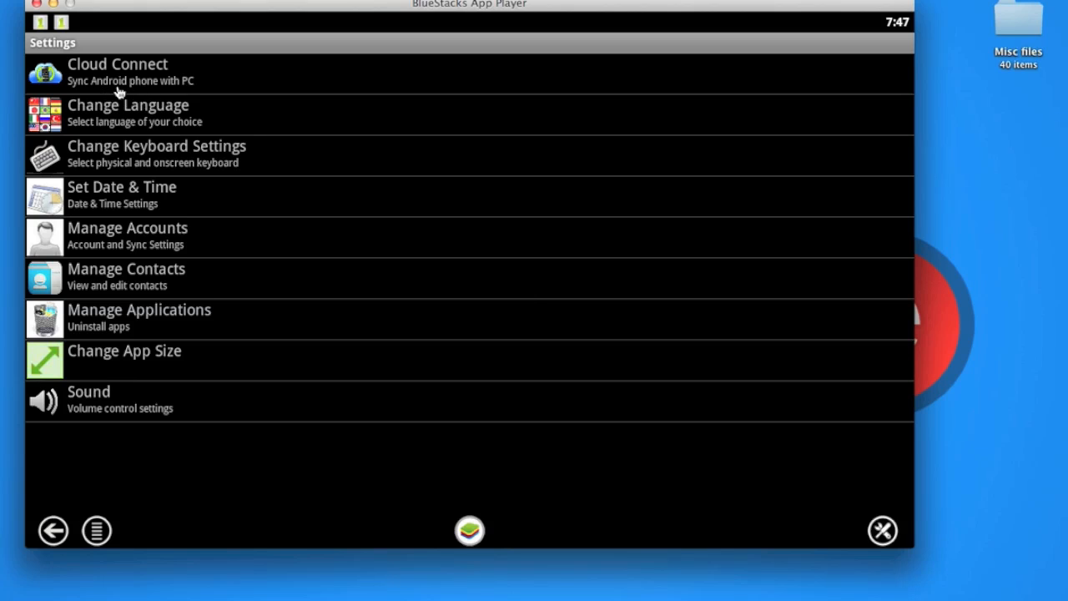
{"action": "mouse_move", "coordinate": [218, 89]}
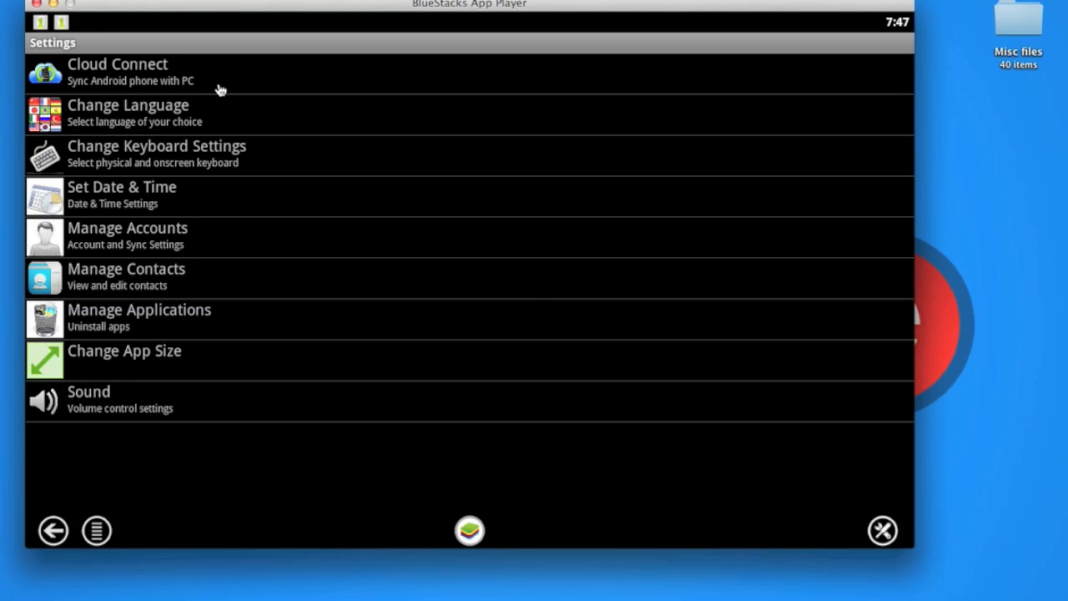
{"action": "left_click", "coordinate": [117, 71]}
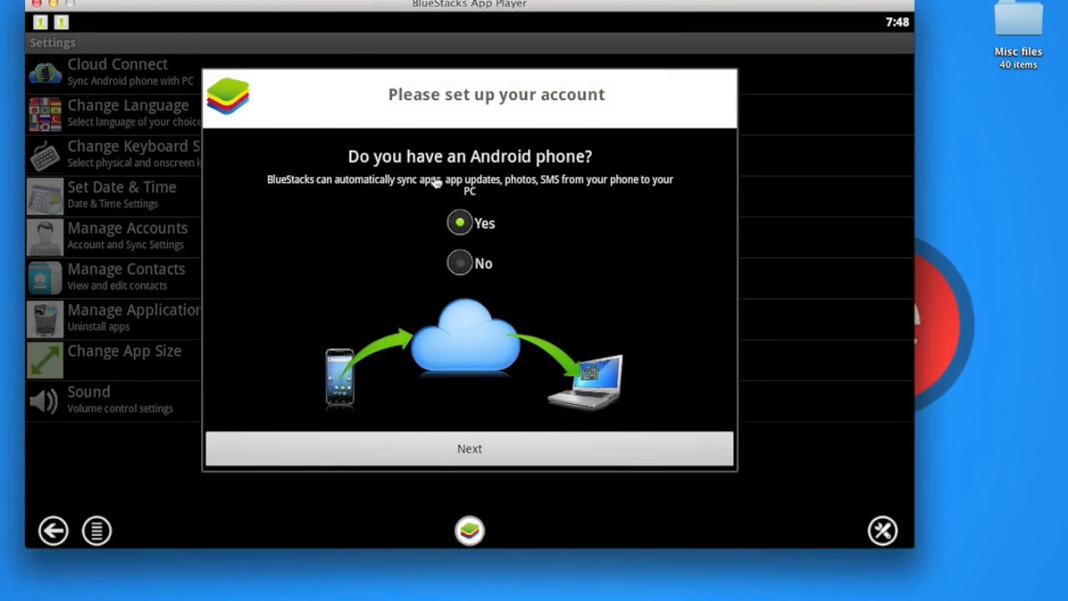
{"action": "mouse_move", "coordinate": [497, 171]}
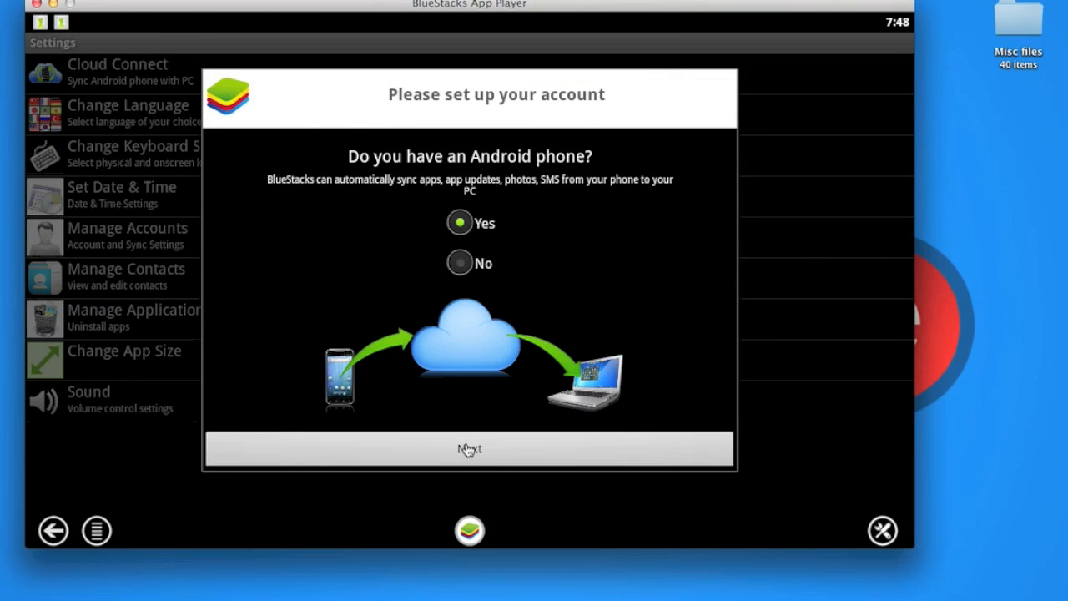
- Go on to the Cloud Connect registration form as an Android owner, then go back to Settings
{"action": "left_click", "coordinate": [469, 449]}
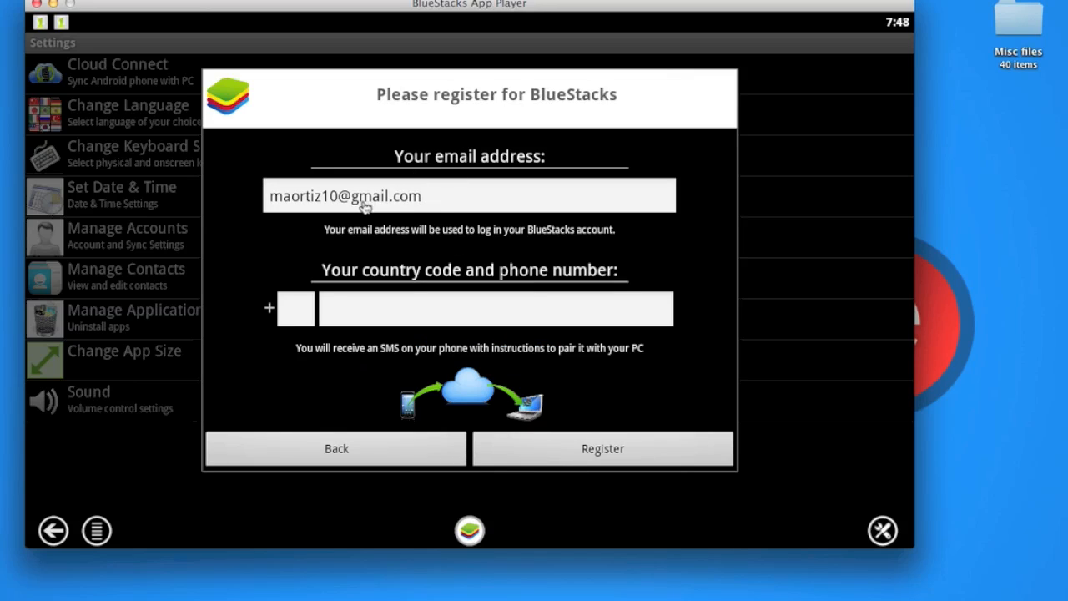
{"action": "mouse_move", "coordinate": [579, 398]}
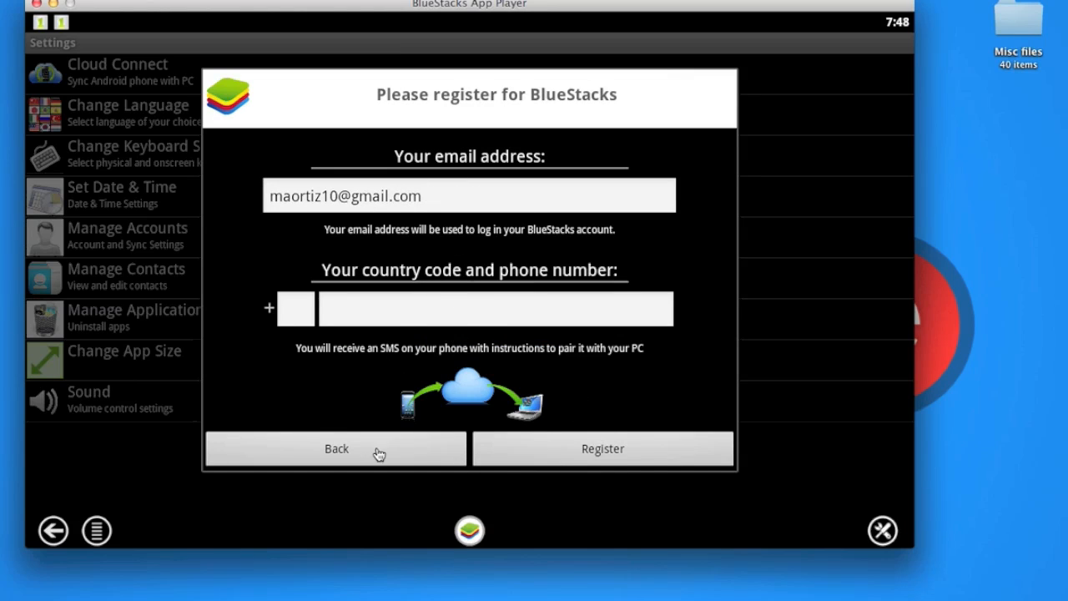
{"action": "left_click", "coordinate": [336, 448]}
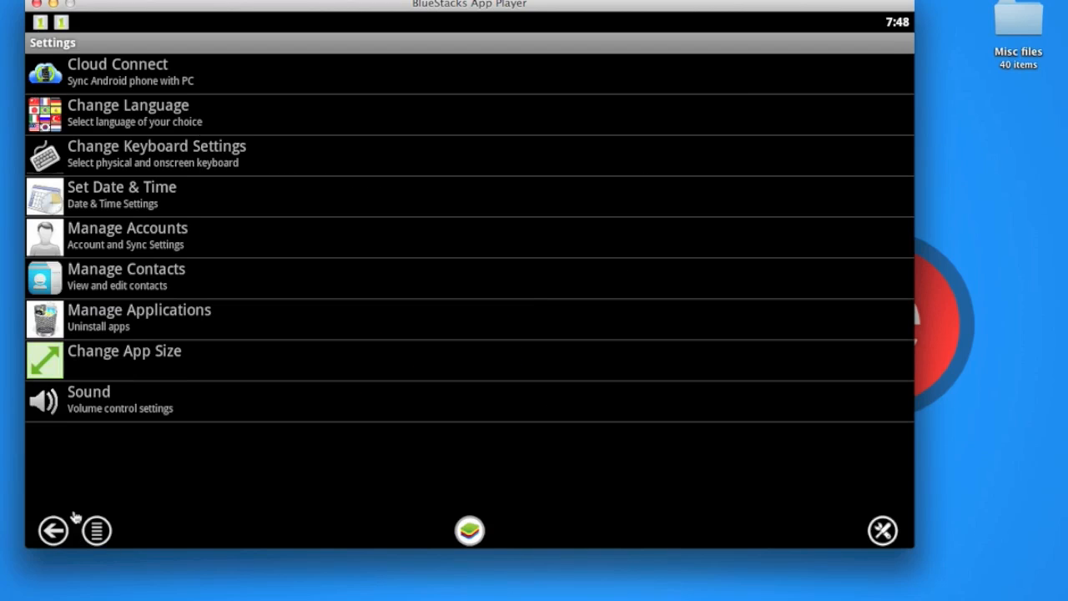
{"action": "mouse_move", "coordinate": [494, 376]}
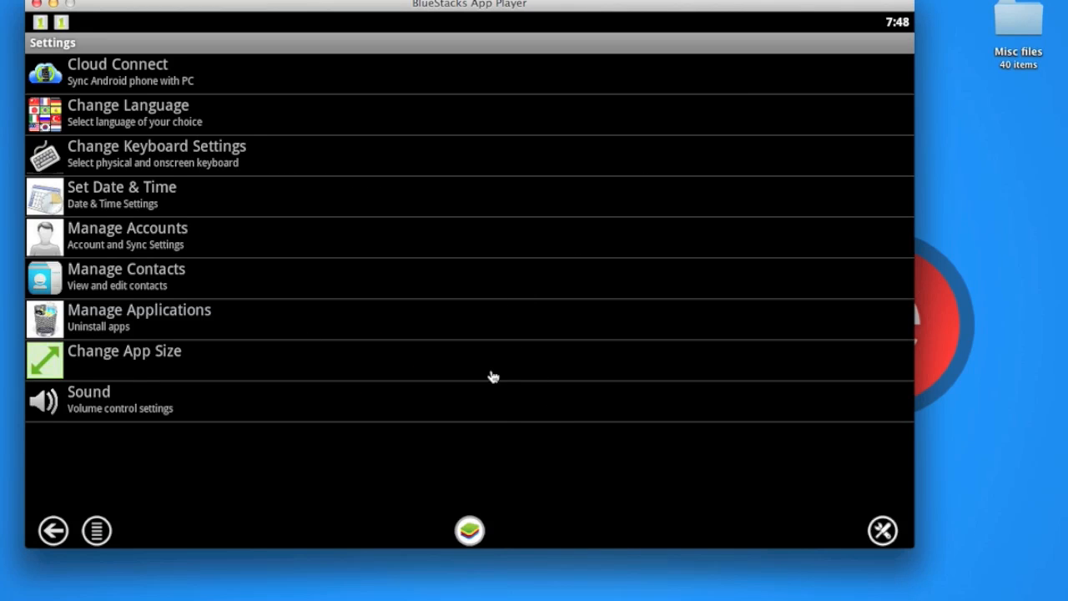
{"action": "mouse_move", "coordinate": [293, 279]}
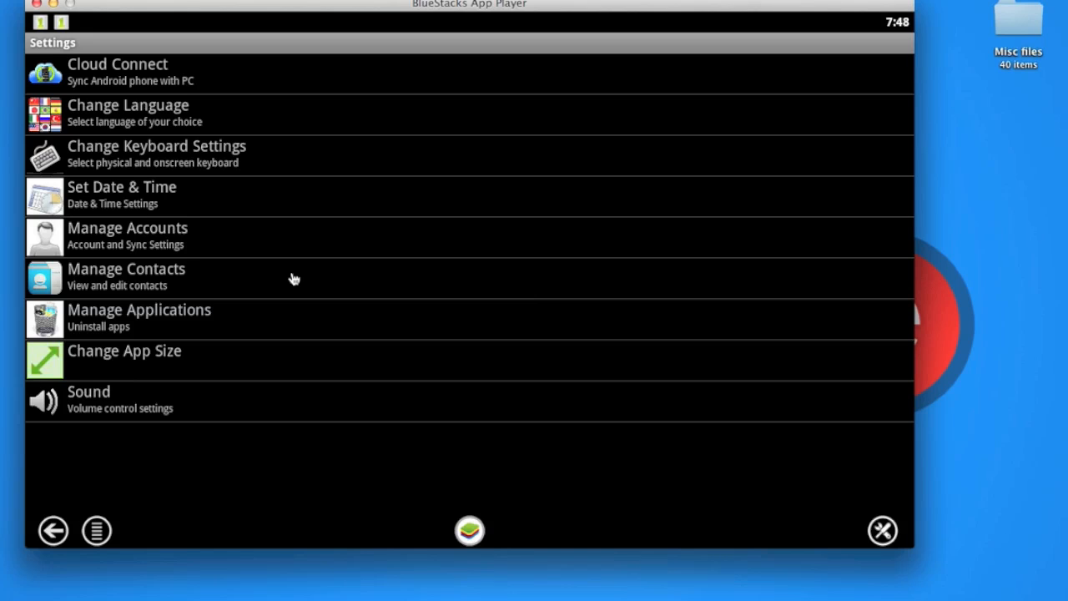
{"action": "mouse_move", "coordinate": [182, 415]}
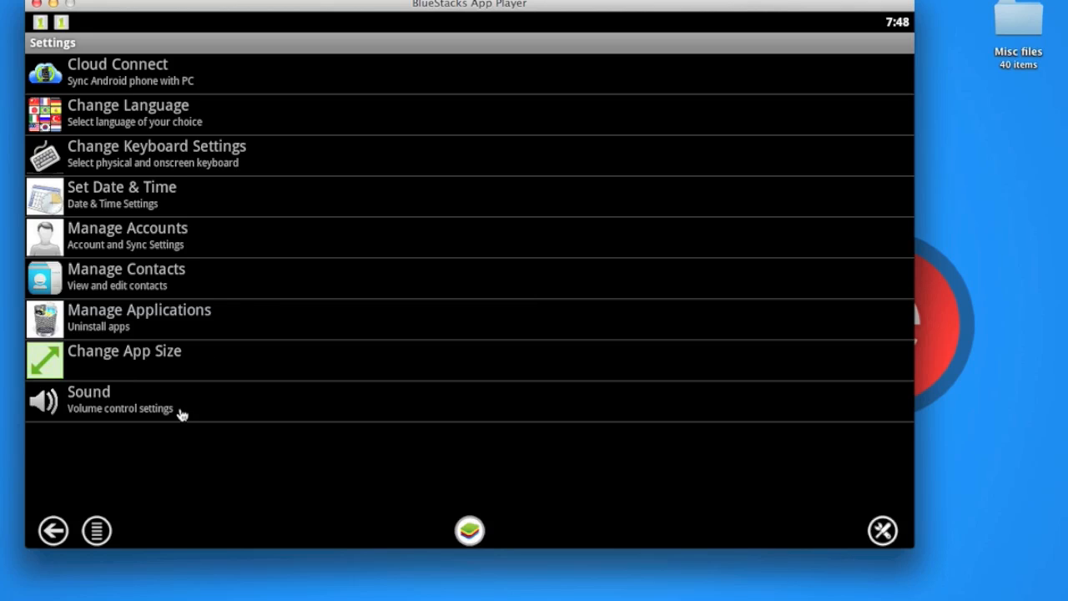